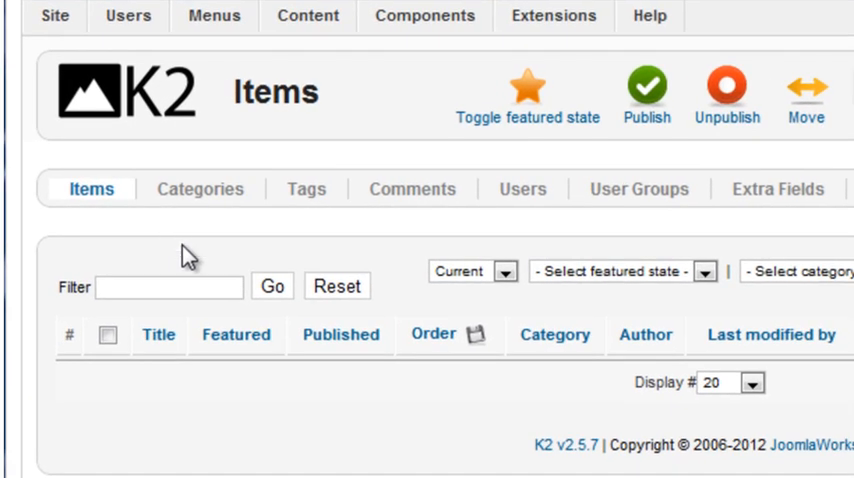
Step: Check the K2 categories and items lists, then import Joomla's core content into K2
{"action": "left_click", "coordinate": [199, 189]}
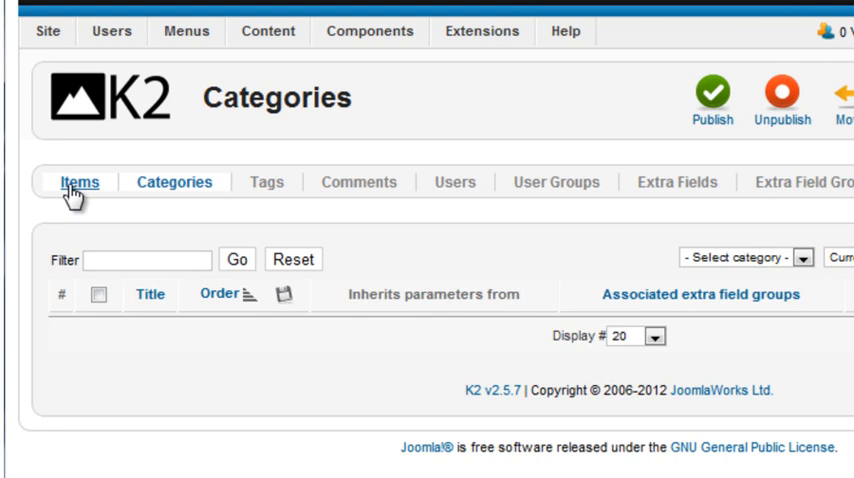
{"action": "left_click", "coordinate": [73, 181]}
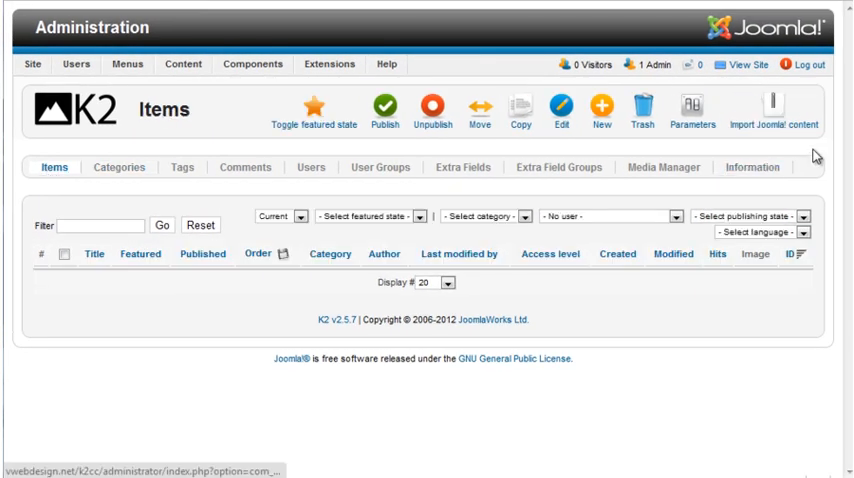
{"action": "mouse_move", "coordinate": [771, 141]}
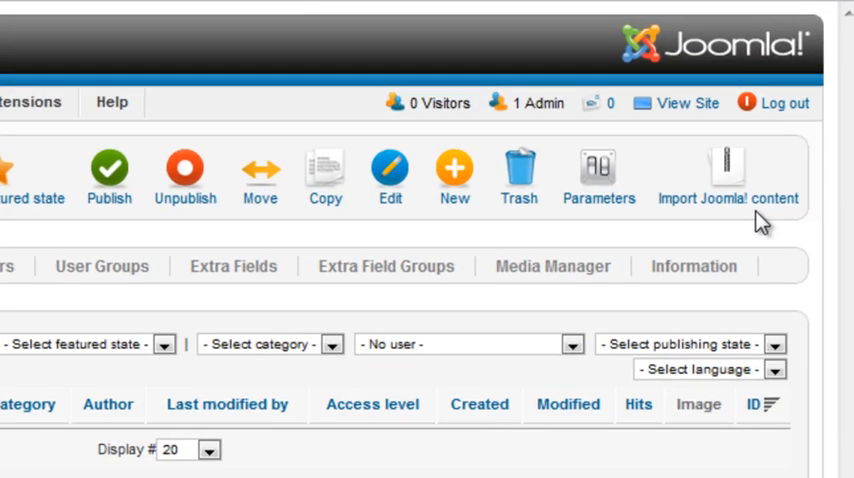
{"action": "mouse_move", "coordinate": [737, 171]}
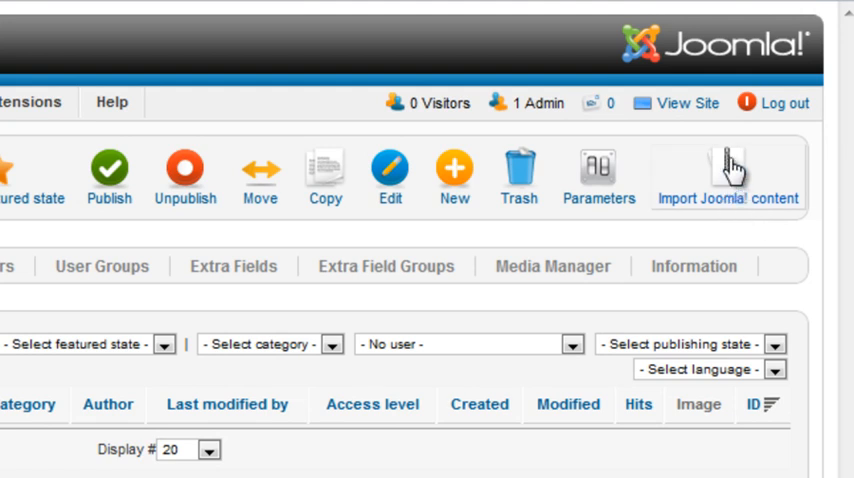
{"action": "left_click", "coordinate": [729, 170]}
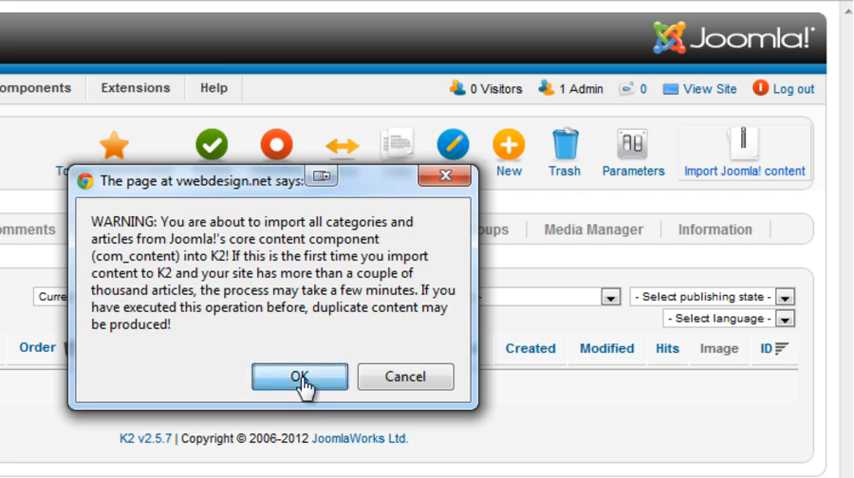
{"action": "left_click", "coordinate": [303, 376]}
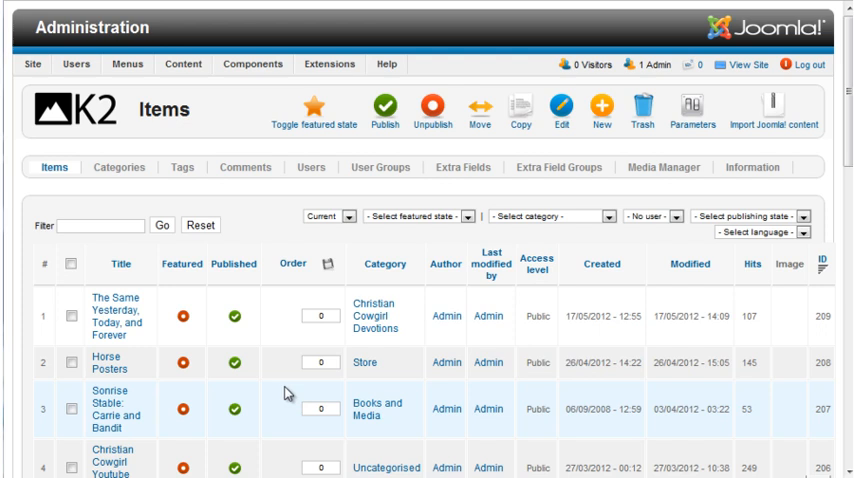
{"action": "mouse_move", "coordinate": [131, 176]}
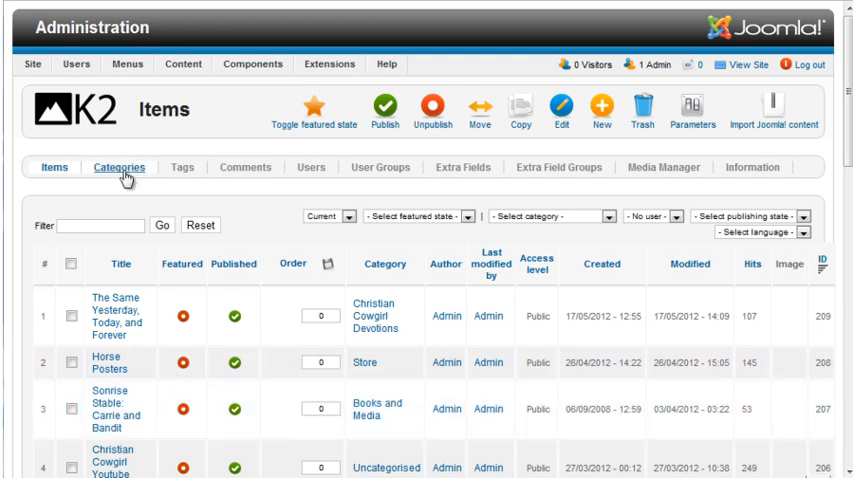
Step: Show the K2 Categories list with the imported Riding Camps subcategories and item counts
{"action": "left_click", "coordinate": [118, 167]}
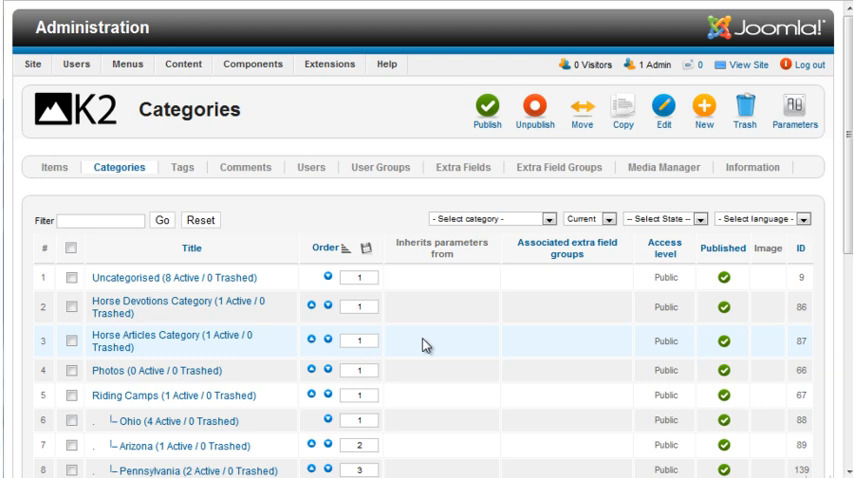
{"action": "mouse_move", "coordinate": [608, 228]}
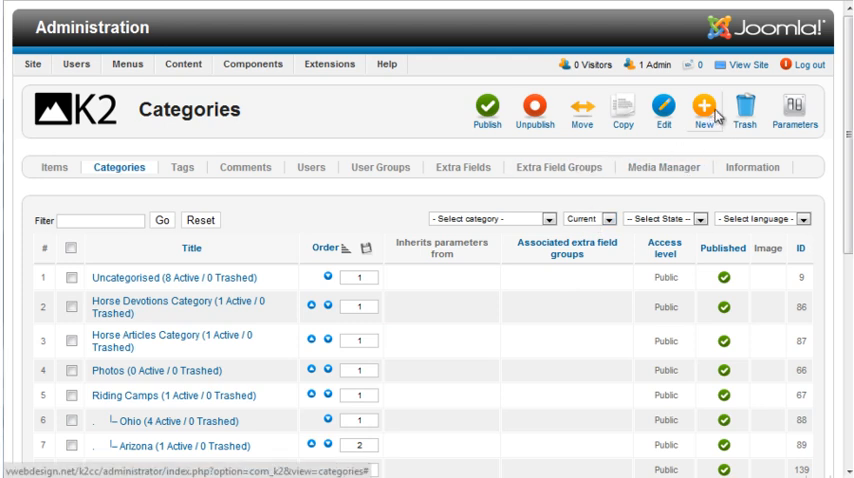
Step: View the original Christian Cowgirl Devotions articles and the front-end devotion page
{"action": "left_click", "coordinate": [697, 109]}
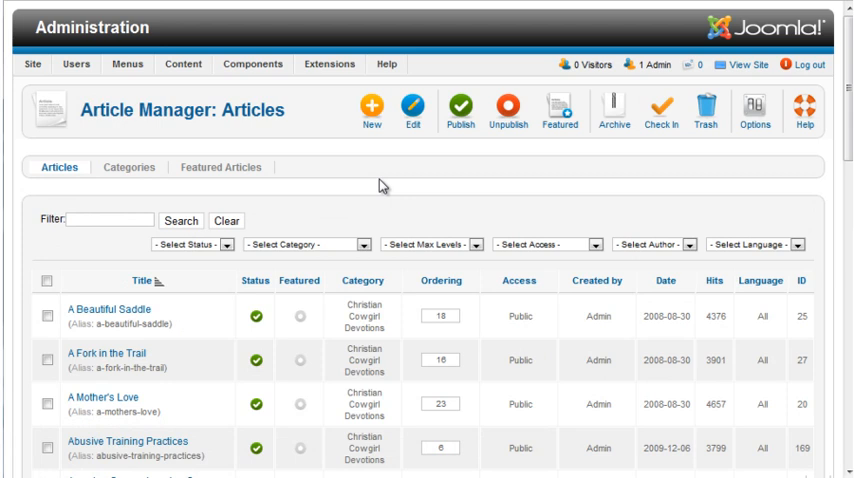
{"action": "mouse_move", "coordinate": [178, 133]}
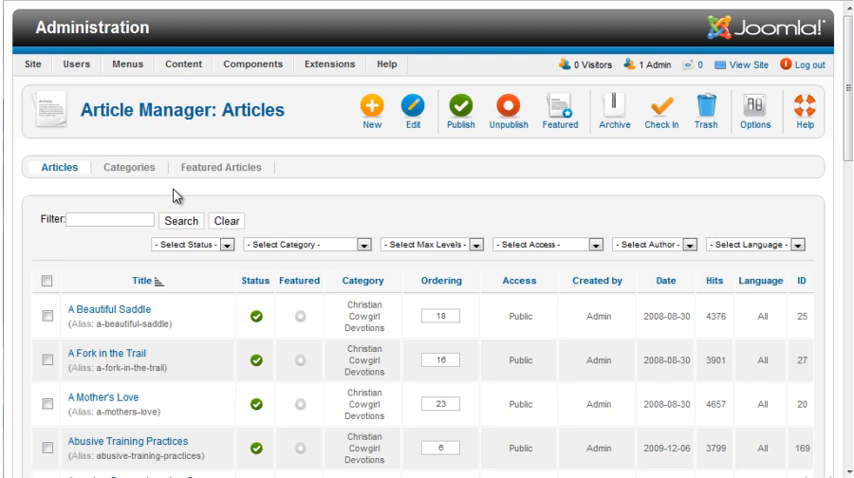
{"action": "left_click", "coordinate": [128, 166]}
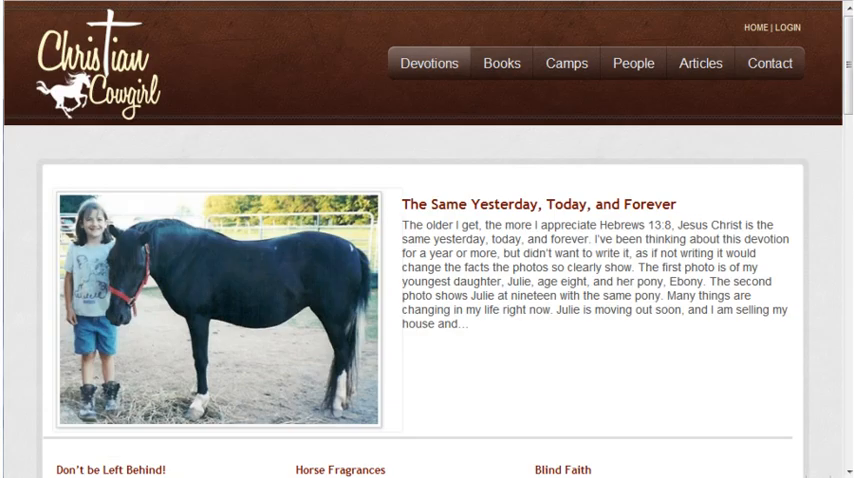
{"action": "mouse_move", "coordinate": [419, 75]}
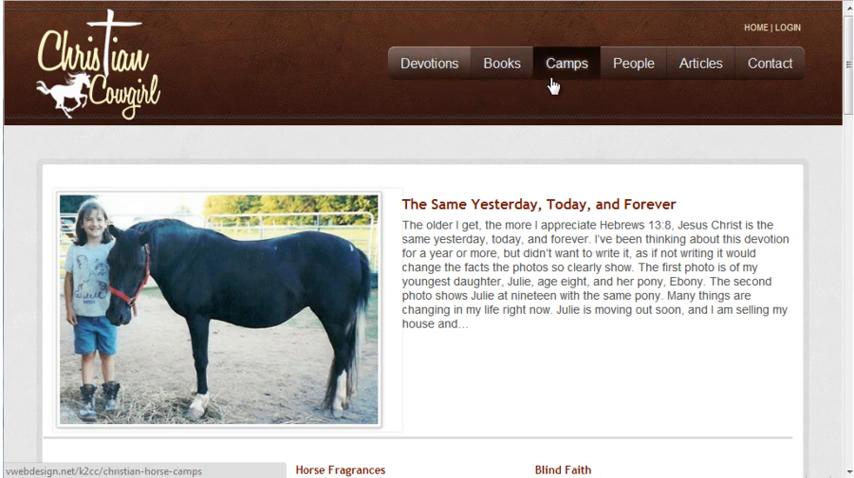
Step: Open the live site's Camps page before returning to the K2 Categories list
{"action": "left_click", "coordinate": [438, 63]}
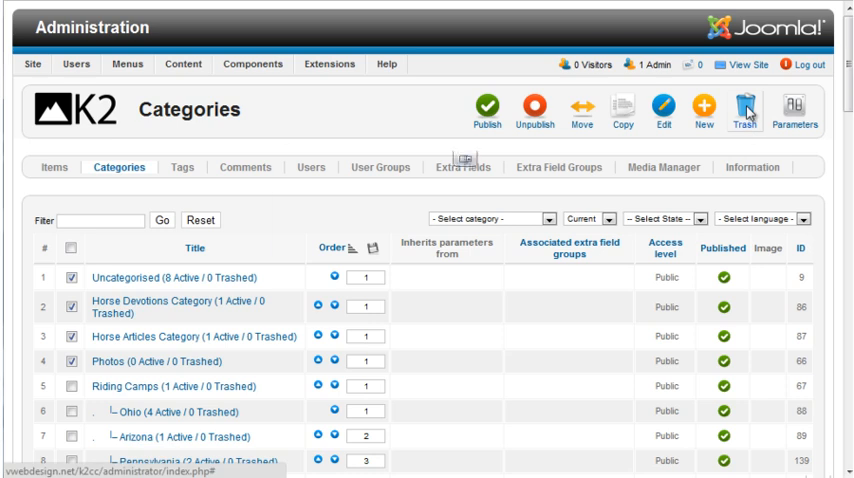
Step: Trash the Uncategorised, Horse Devotions, Horse Articles and Photos categories
{"action": "left_click", "coordinate": [743, 105]}
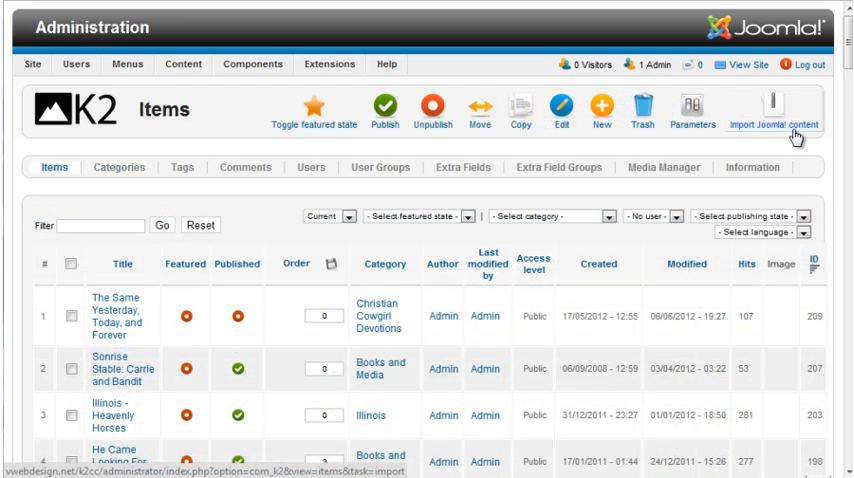
Step: Set Hide import buttons to Yes in K2's Advanced parameters
{"action": "left_click", "coordinate": [686, 103]}
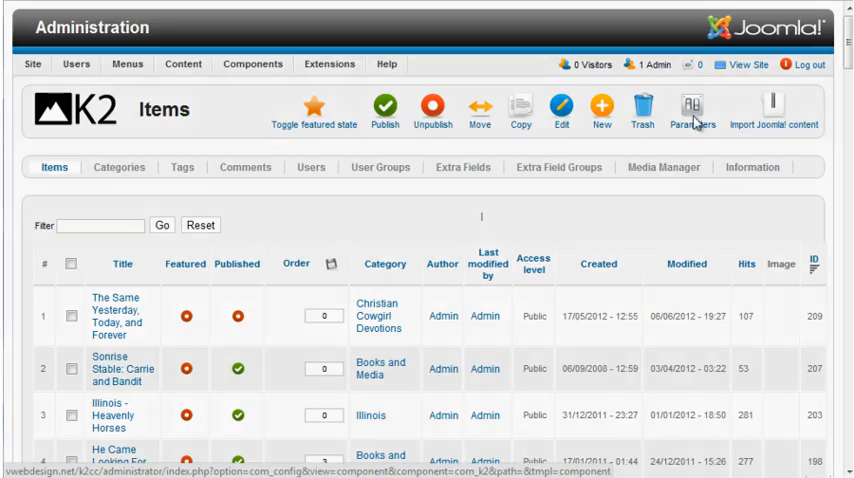
{"action": "left_click", "coordinate": [691, 101]}
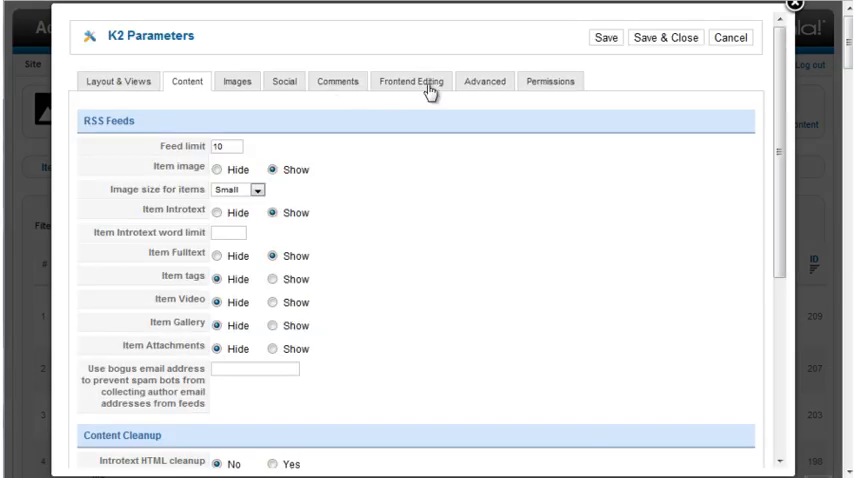
{"action": "left_click", "coordinate": [498, 73]}
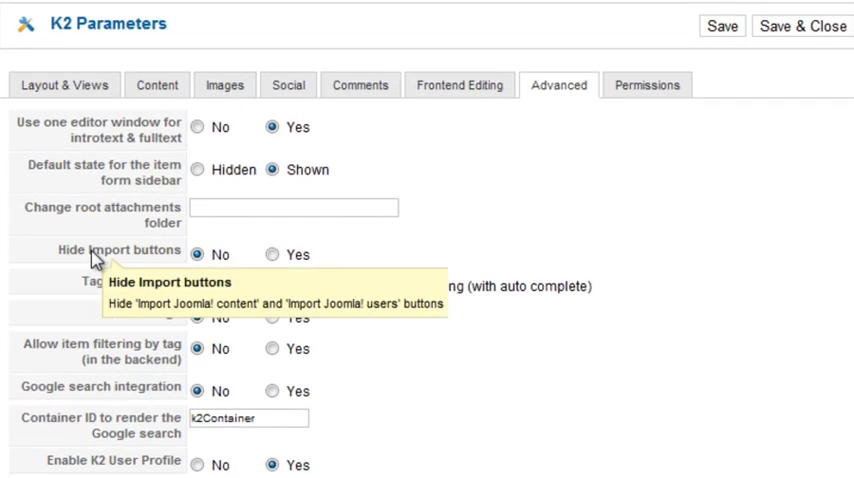
{"action": "left_click", "coordinate": [272, 254]}
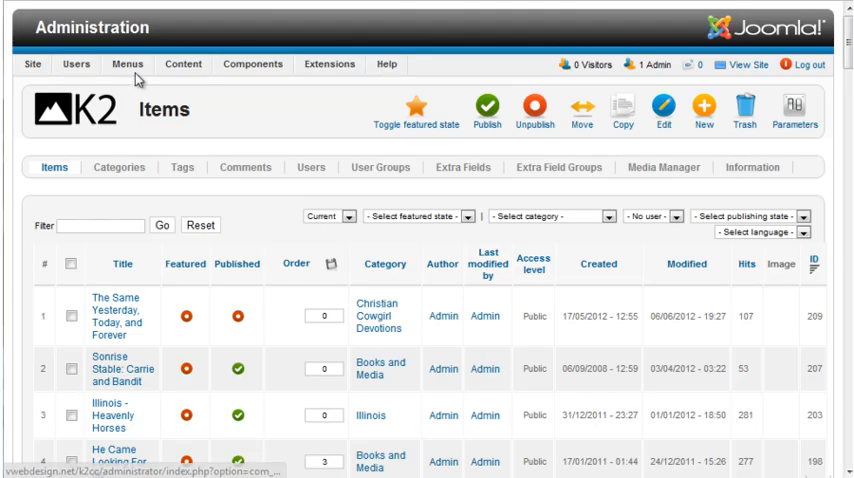
Step: Point the Main Menu's Devotions item to the K2 Christian Cowgirl Devotions category and save
{"action": "left_click", "coordinate": [127, 64]}
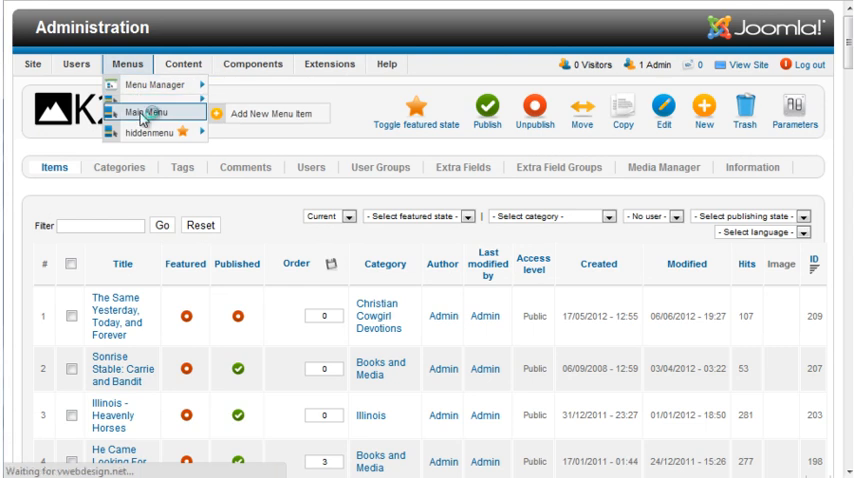
{"action": "left_click", "coordinate": [149, 112]}
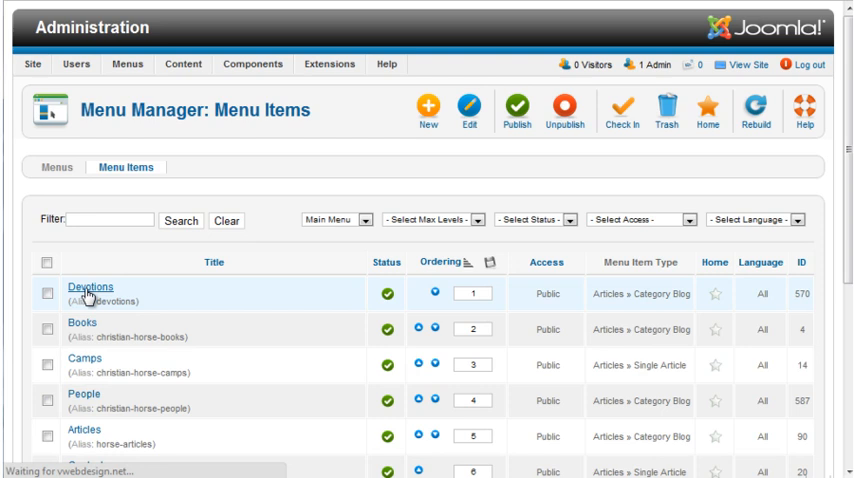
{"action": "left_click", "coordinate": [108, 286]}
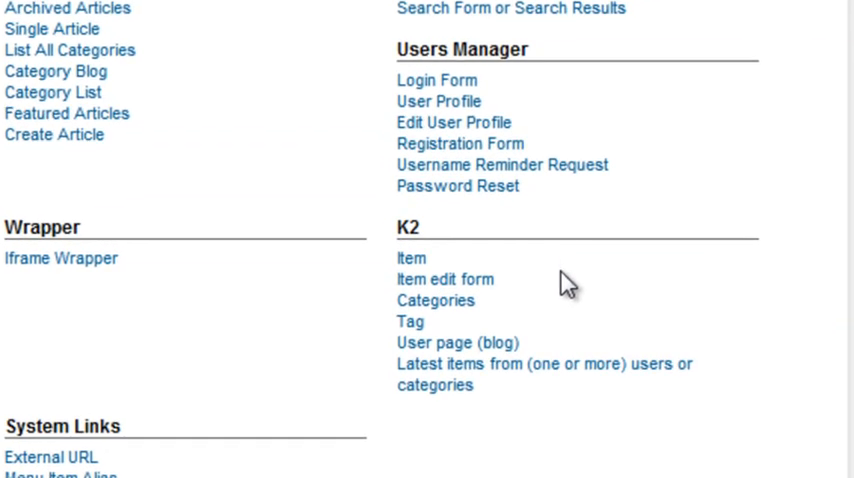
{"action": "mouse_move", "coordinate": [597, 300]}
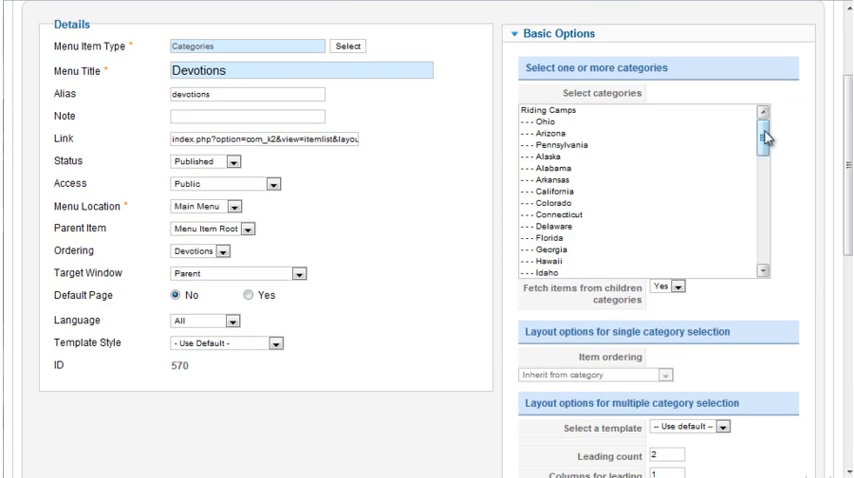
{"action": "scroll", "scroll_direction": "down", "scroll_amount": 3}
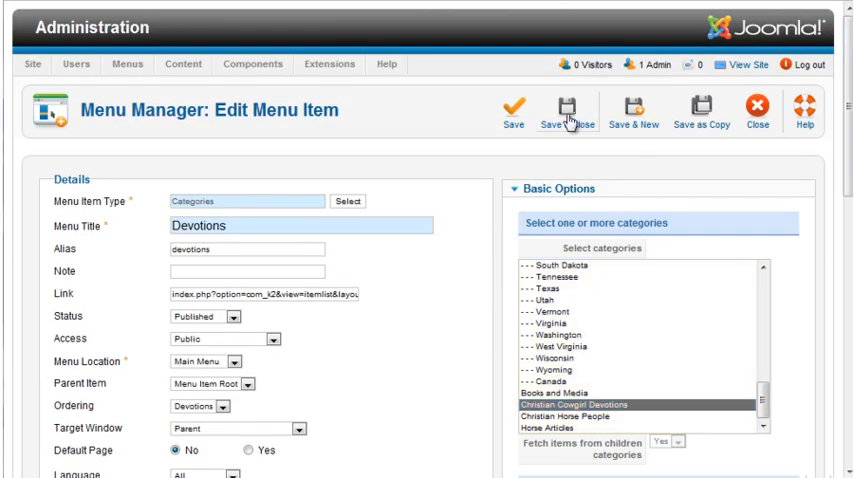
{"action": "left_click", "coordinate": [564, 106]}
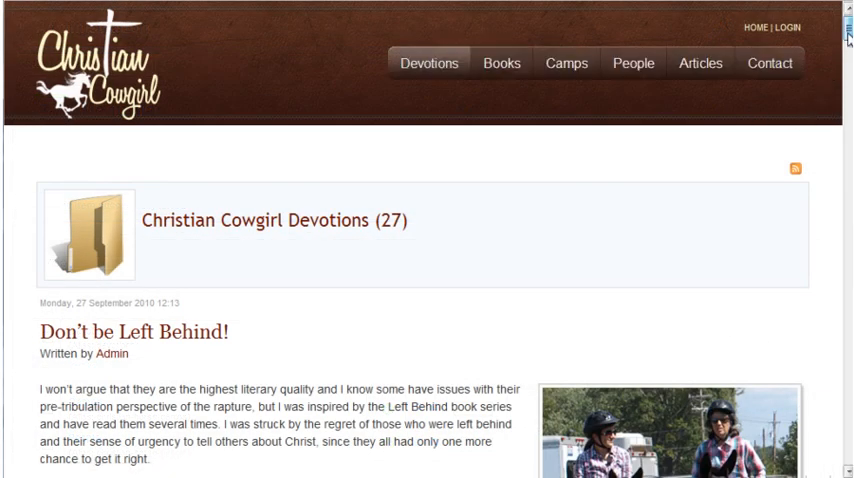
Step: Scroll the K2-driven Devotions page showing 'Don't be Left Behind!'
{"action": "scroll", "scroll_direction": "down", "scroll_amount": 3}
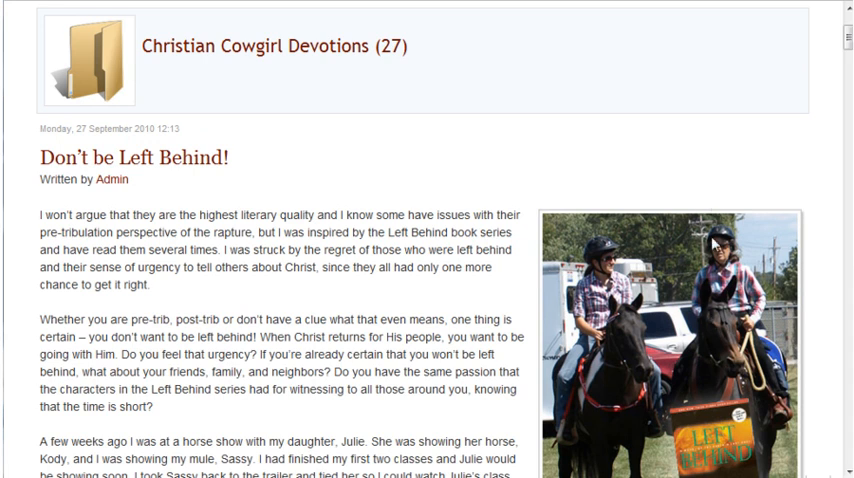
{"action": "mouse_move", "coordinate": [657, 293]}
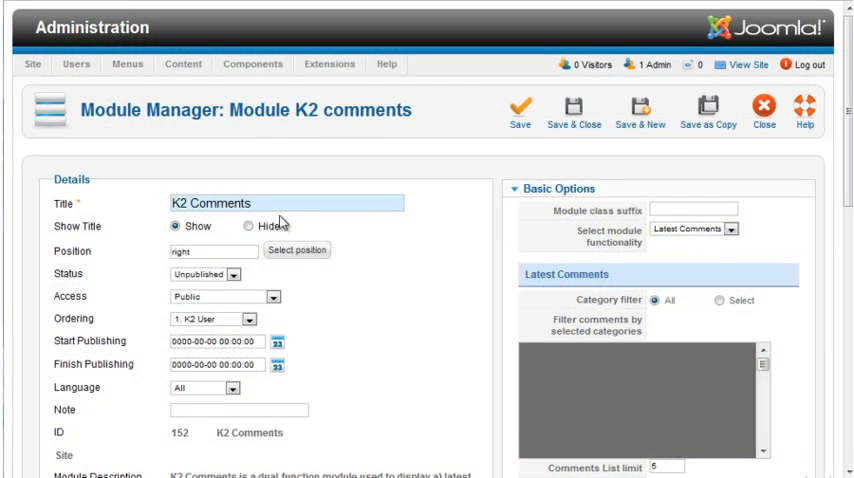
{"action": "mouse_move", "coordinate": [720, 174]}
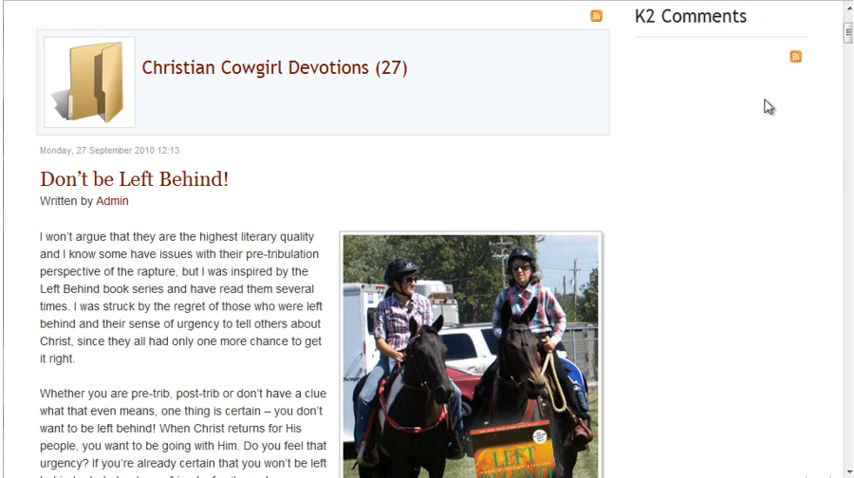
{"action": "mouse_move", "coordinate": [801, 328]}
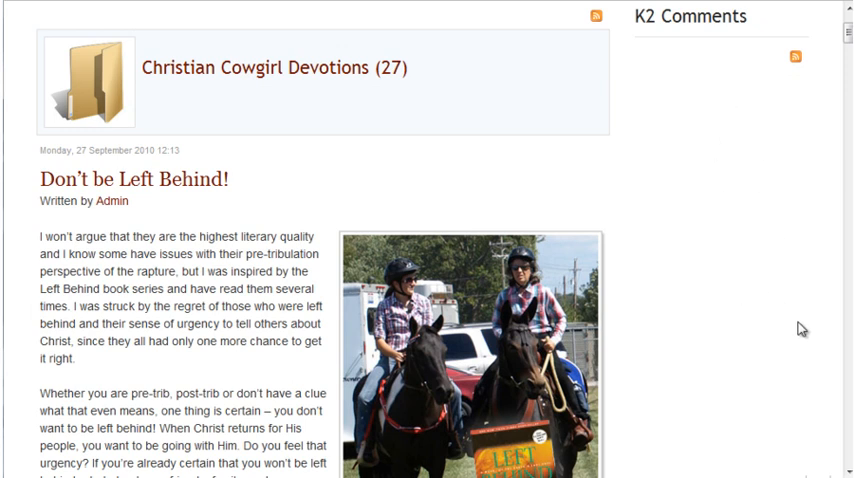
{"action": "mouse_move", "coordinate": [638, 323]}
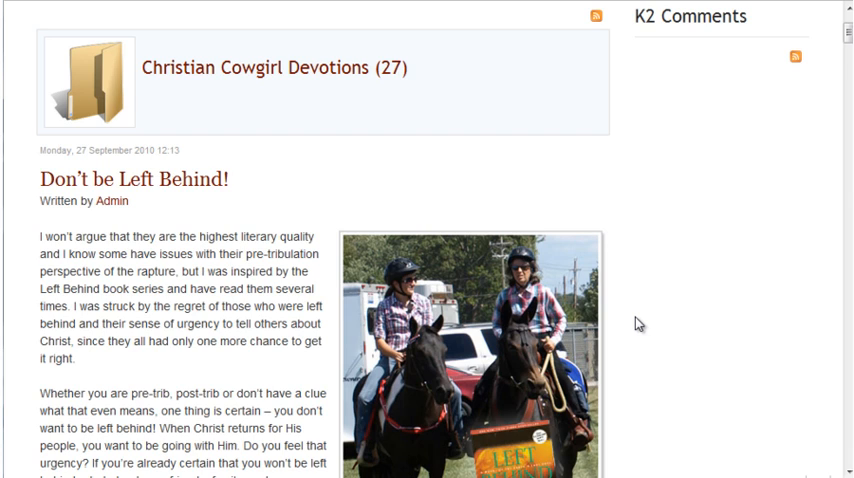
{"action": "mouse_move", "coordinate": [838, 221]}
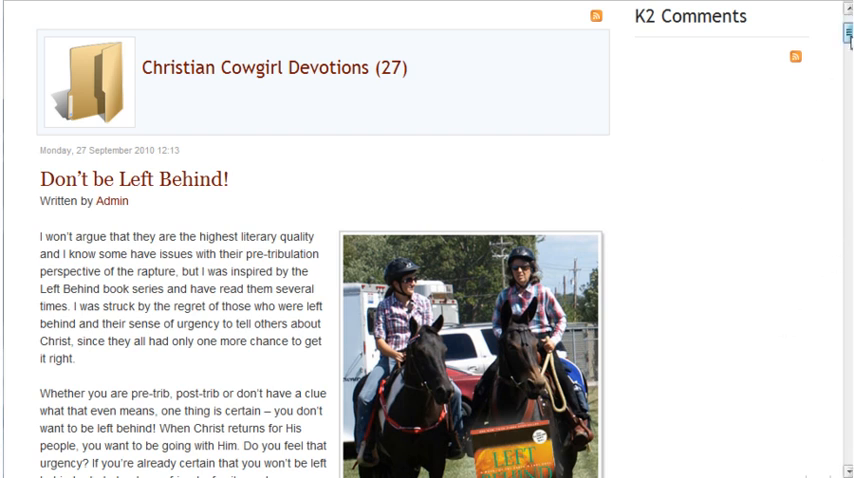
{"action": "scroll", "scroll_direction": "down", "scroll_amount": 3}
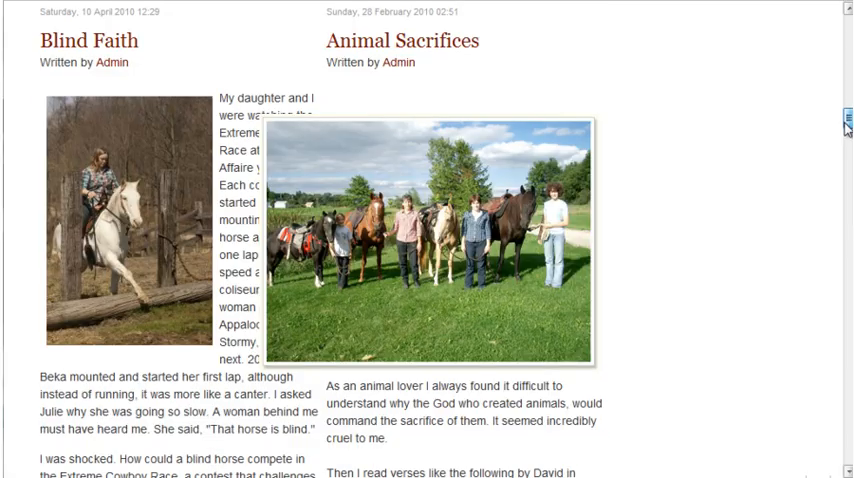
{"action": "scroll", "scroll_direction": "down", "scroll_amount": 3}
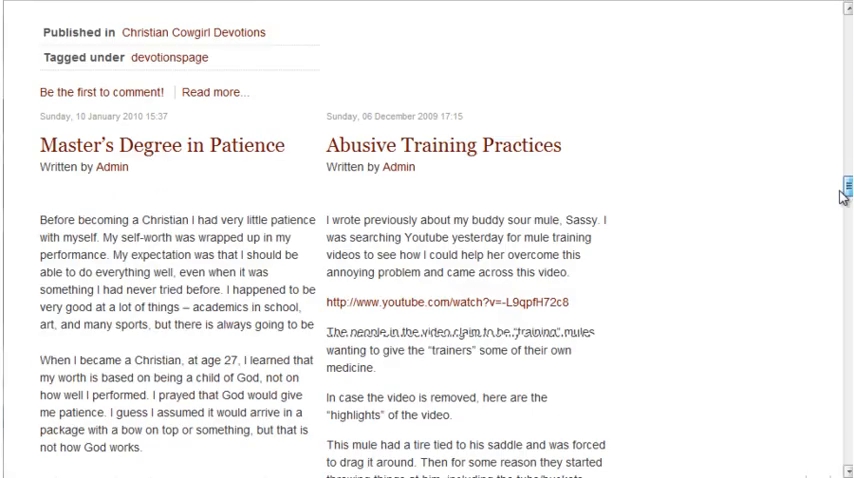
{"action": "scroll", "scroll_direction": "up", "scroll_amount": 3}
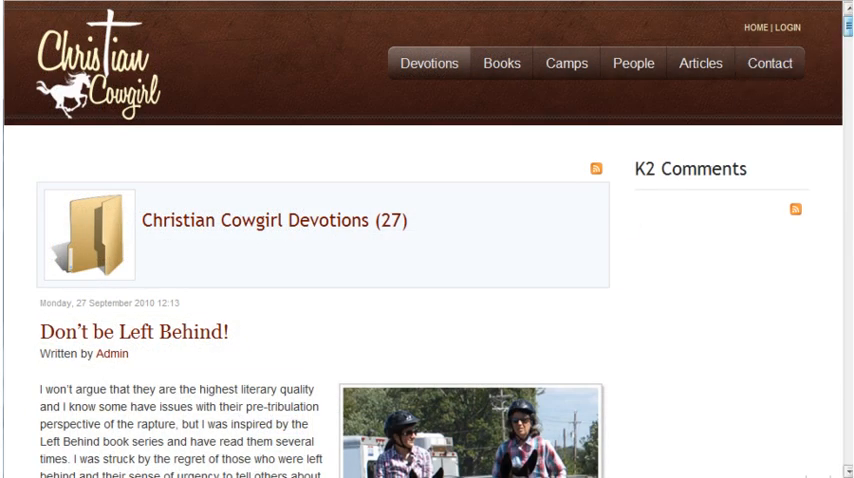
{"action": "scroll", "scroll_direction": "down", "scroll_amount": 3}
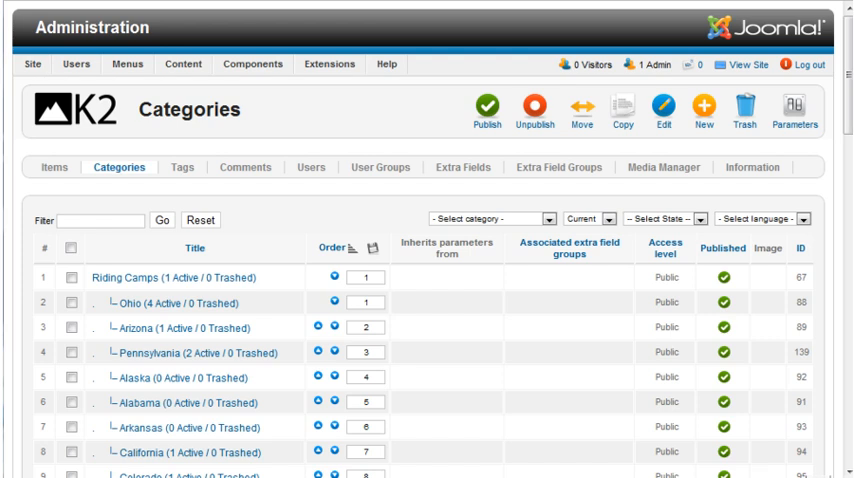
Step: Scroll to the Devotions category's layout grid and pick the leading items column field
{"action": "scroll", "scroll_direction": "down", "scroll_amount": 3}
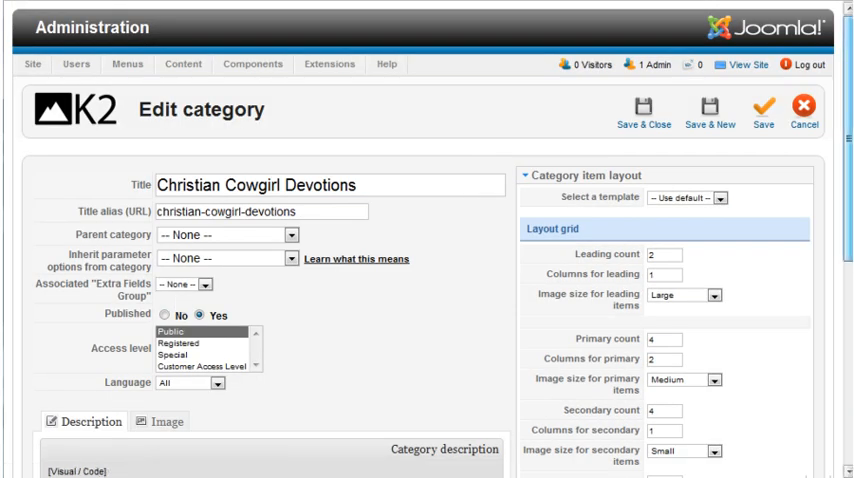
{"action": "scroll", "scroll_direction": "down", "scroll_amount": 3}
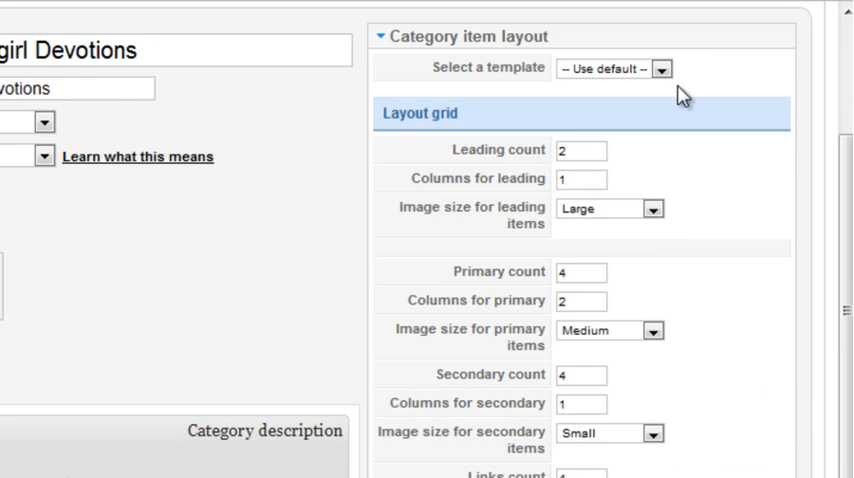
{"action": "mouse_move", "coordinate": [507, 146]}
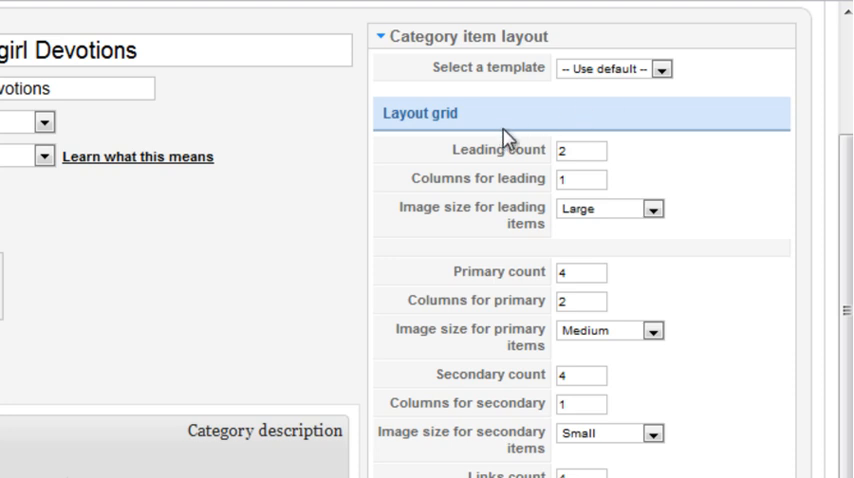
{"action": "mouse_move", "coordinate": [650, 183]}
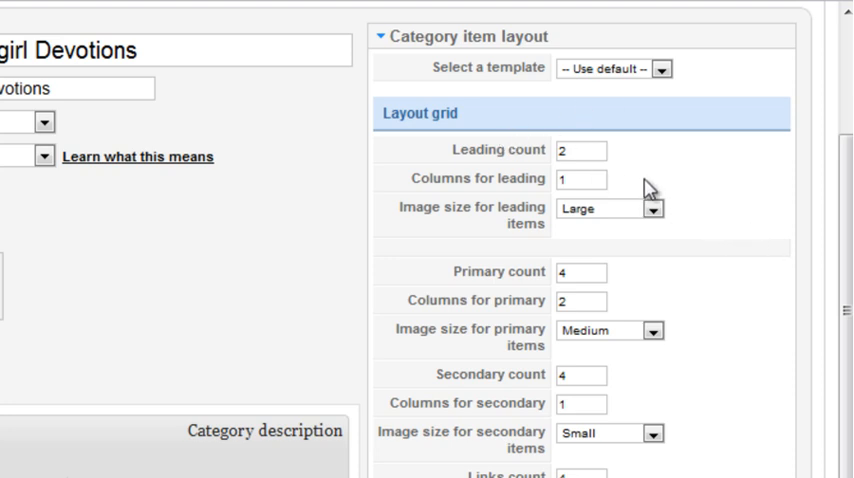
{"action": "left_click", "coordinate": [583, 179]}
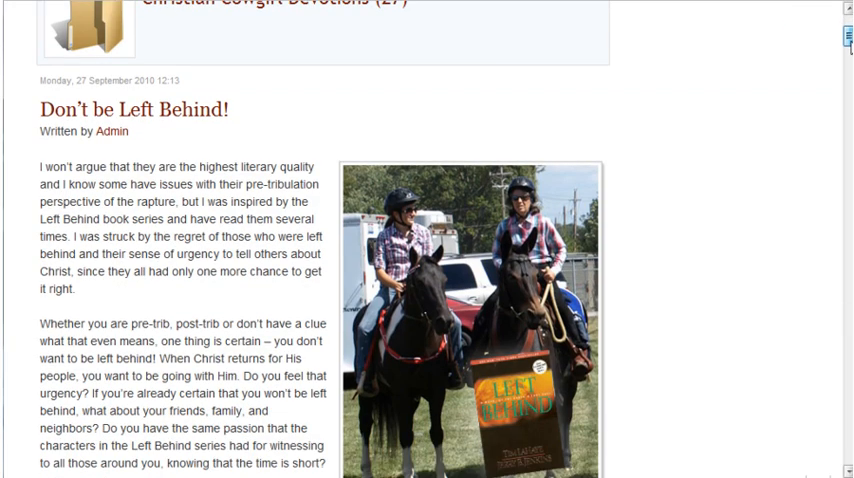
Step: Scroll the Devotions category settings after setting leading columns to 2
{"action": "scroll", "scroll_direction": "down", "scroll_amount": 3}
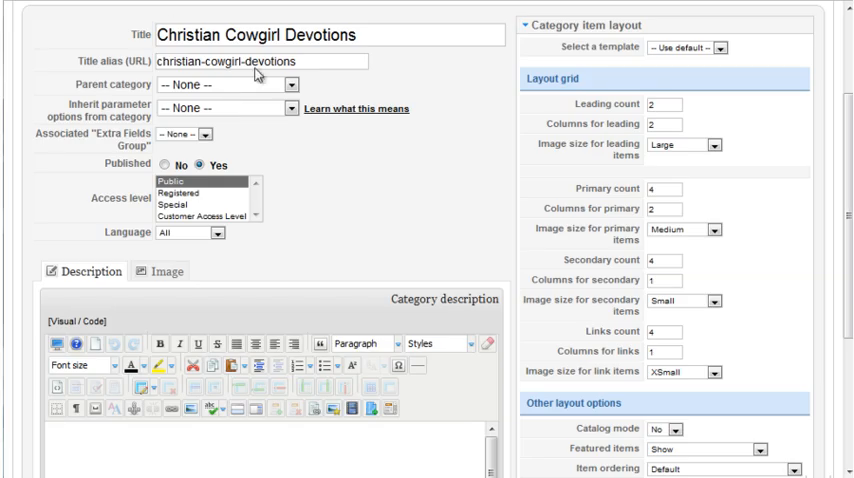
Step: Expand the Devotions Category item layout and set primary items to 8 in 3 columns
{"action": "left_click", "coordinate": [595, 114]}
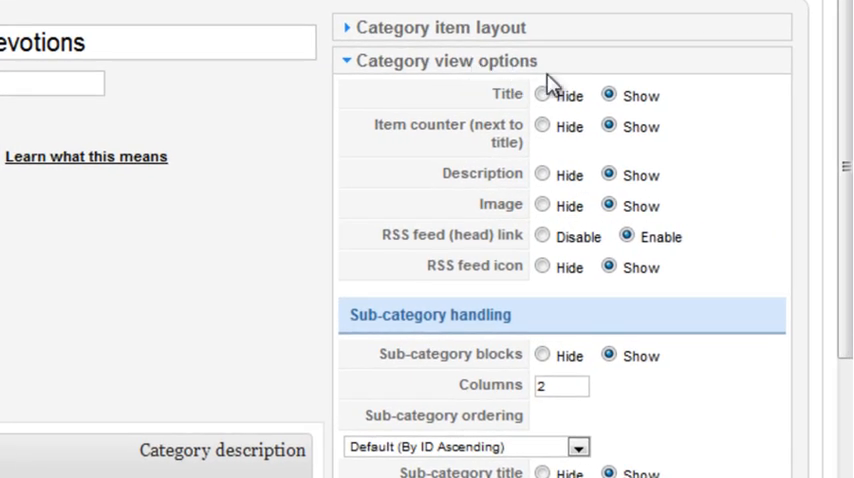
{"action": "left_click", "coordinate": [542, 96]}
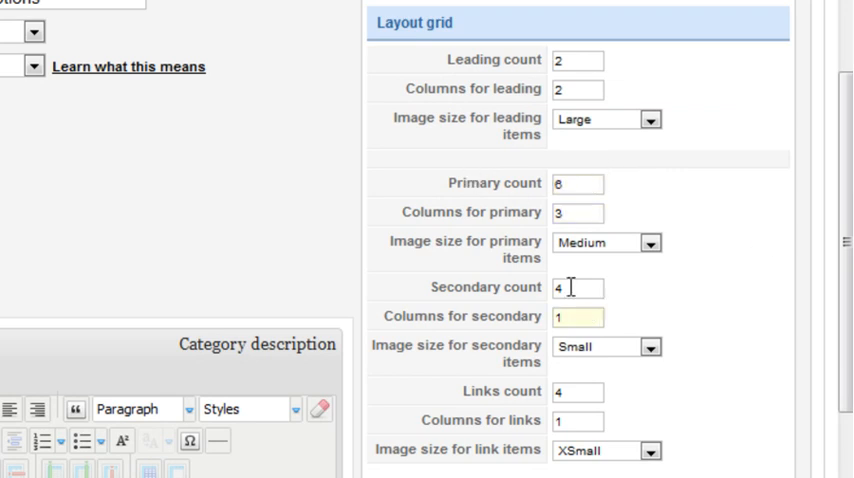
{"action": "type", "text": "8"}
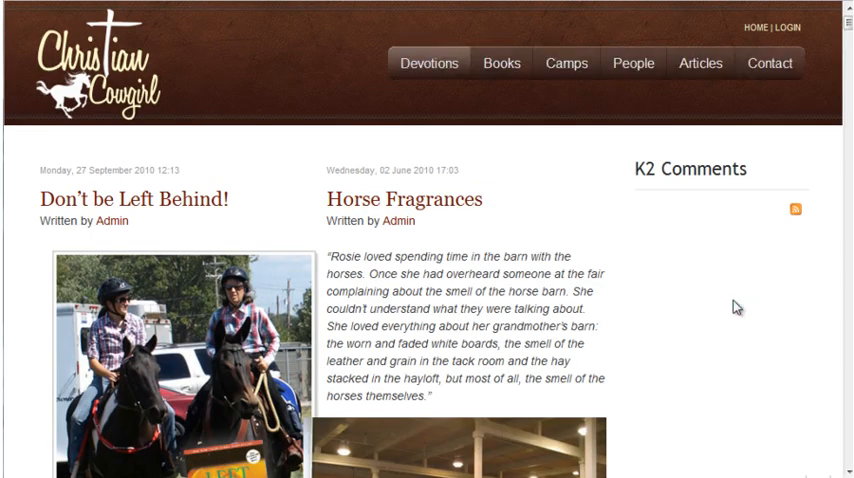
Step: Scroll down the reloaded Devotions page to inspect the three-across primary devotions
{"action": "scroll", "scroll_direction": "down", "scroll_amount": 3}
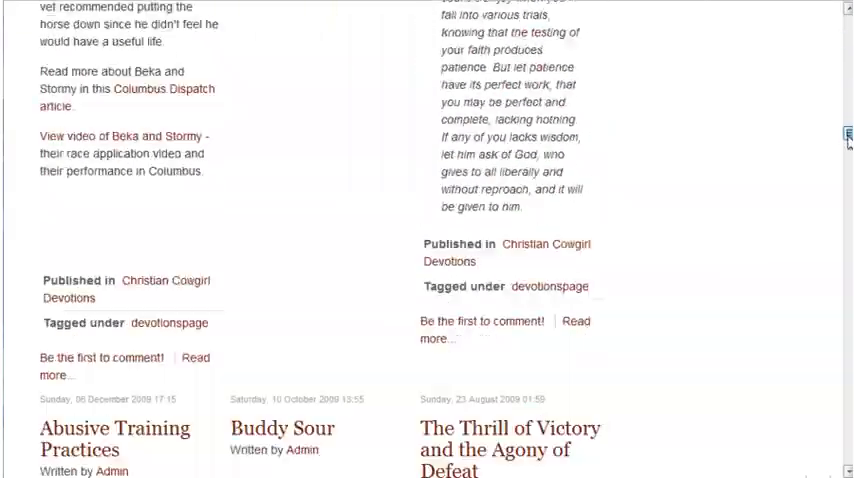
{"action": "scroll", "scroll_direction": "down", "scroll_amount": 3}
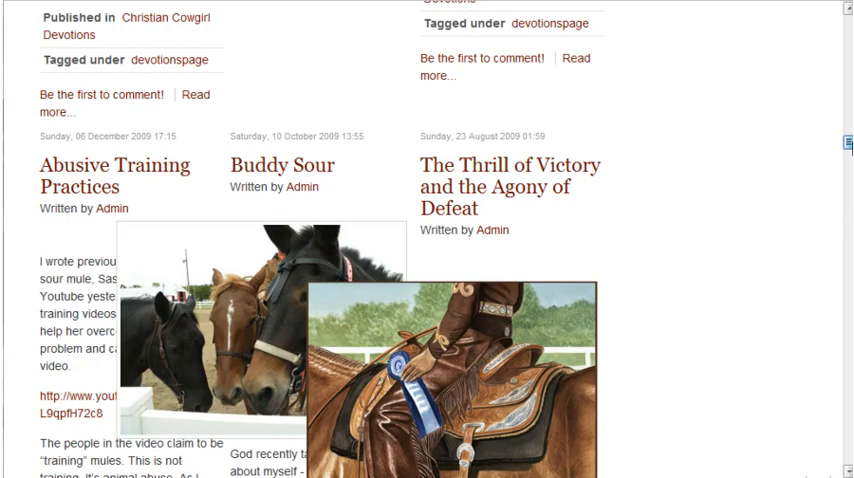
{"action": "scroll", "scroll_direction": "down", "scroll_amount": 3}
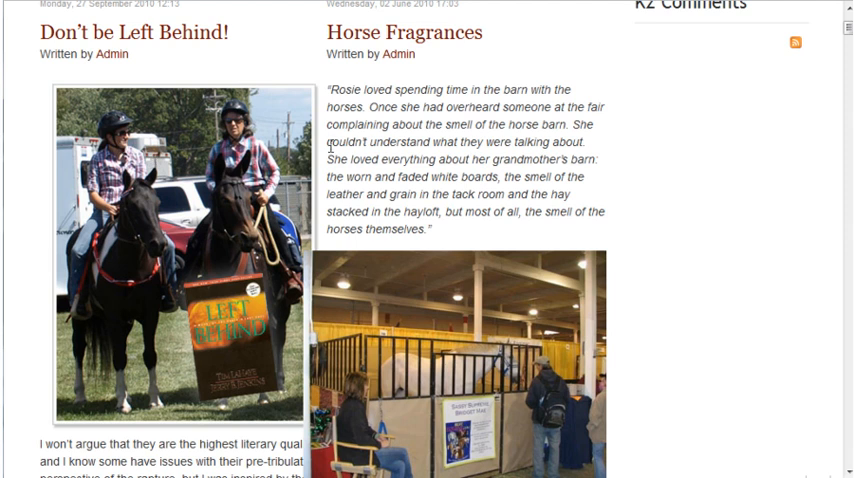
{"action": "mouse_move", "coordinate": [527, 145]}
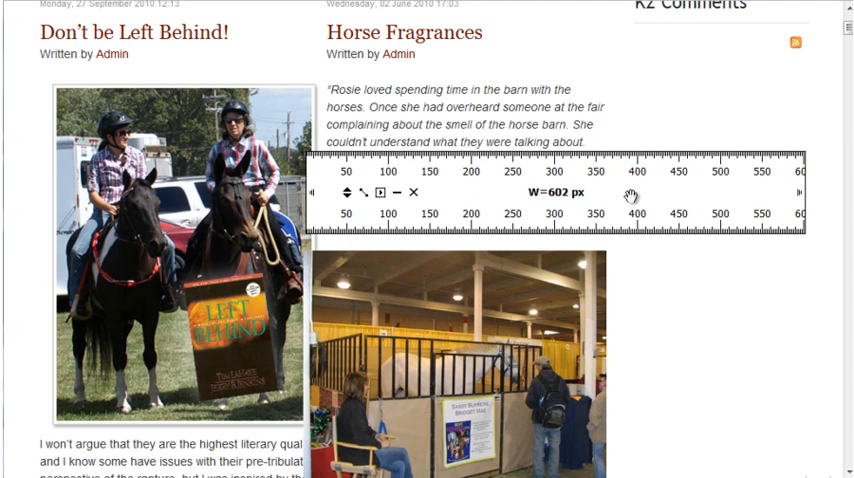
Step: Scroll through the Devotions page to examine its column widths
{"action": "scroll", "scroll_direction": "down", "scroll_amount": 3}
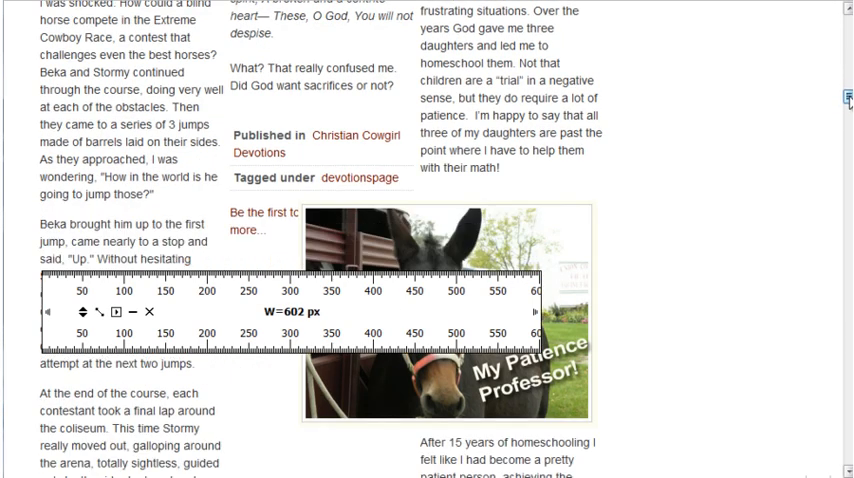
{"action": "scroll", "scroll_direction": "down", "scroll_amount": 3}
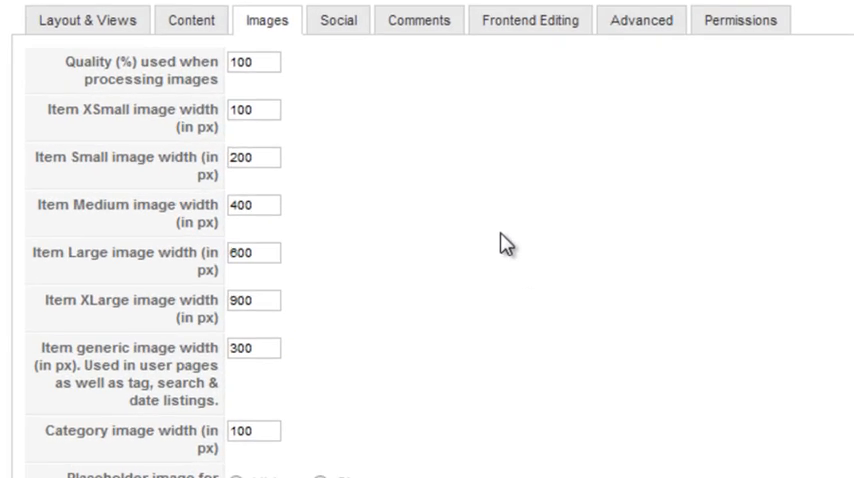
Step: Enter K2 item image widths of 200 and 600 px with 80% quality, then view Content settings
{"action": "left_click", "coordinate": [255, 162]}
{"action": "type", "text": "150"}
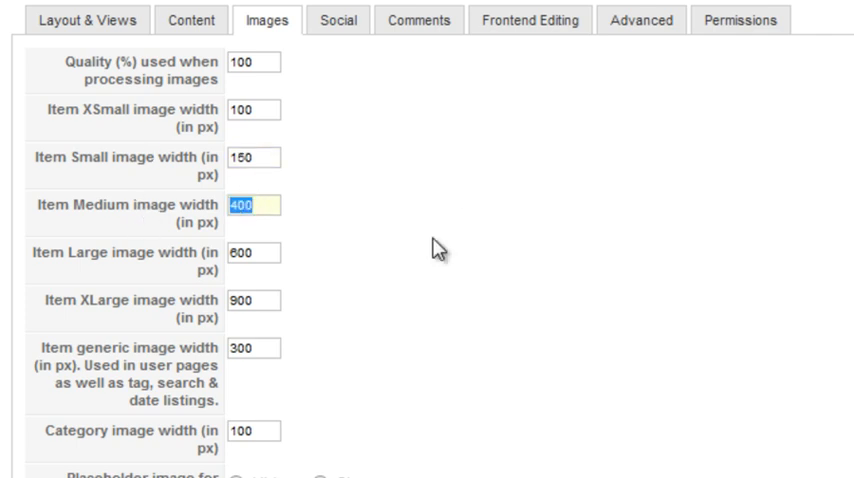
{"action": "type", "text": "200"}
{"action": "left_click", "coordinate": [254, 252]}
{"action": "type", "text": "325"}
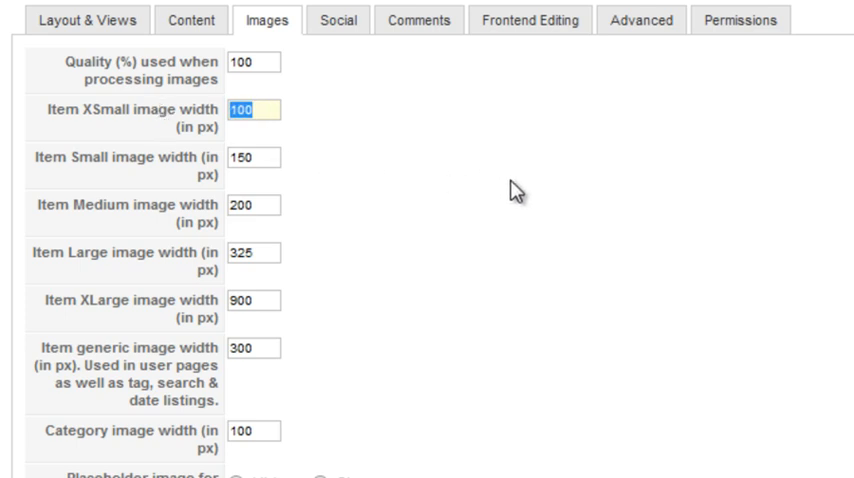
{"action": "type", "text": "80"}
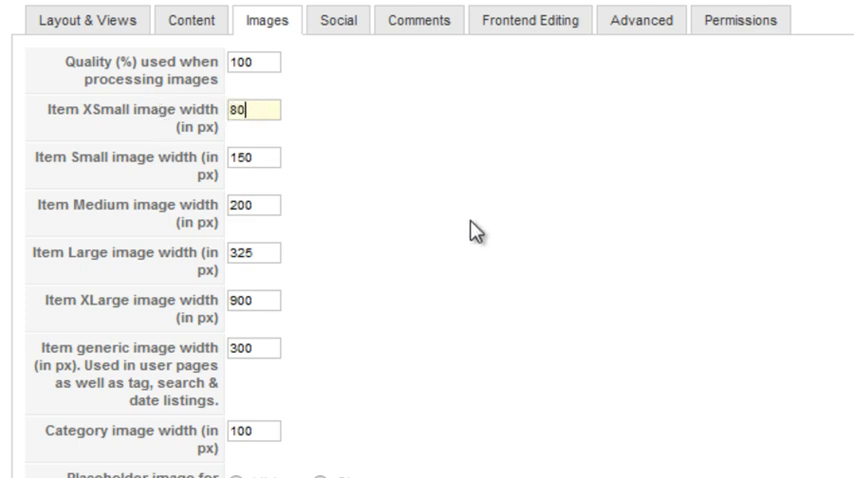
{"action": "left_click", "coordinate": [256, 301]}
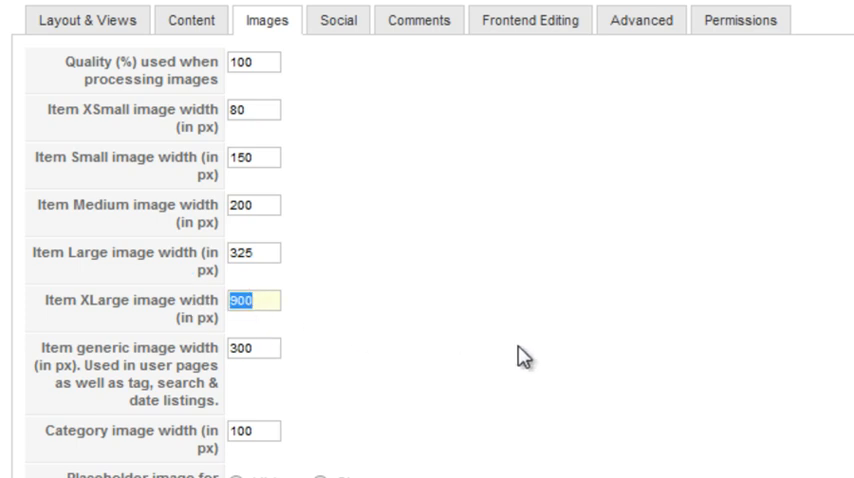
{"action": "type", "text": "6"}
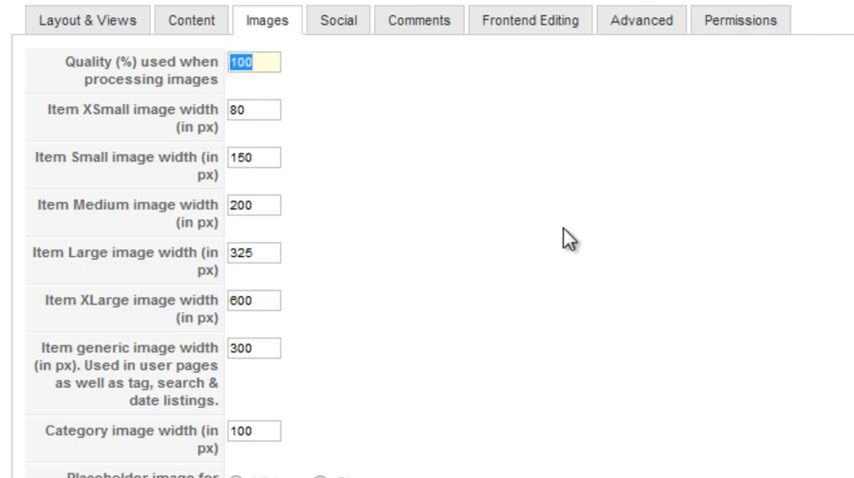
{"action": "type", "text": "80"}
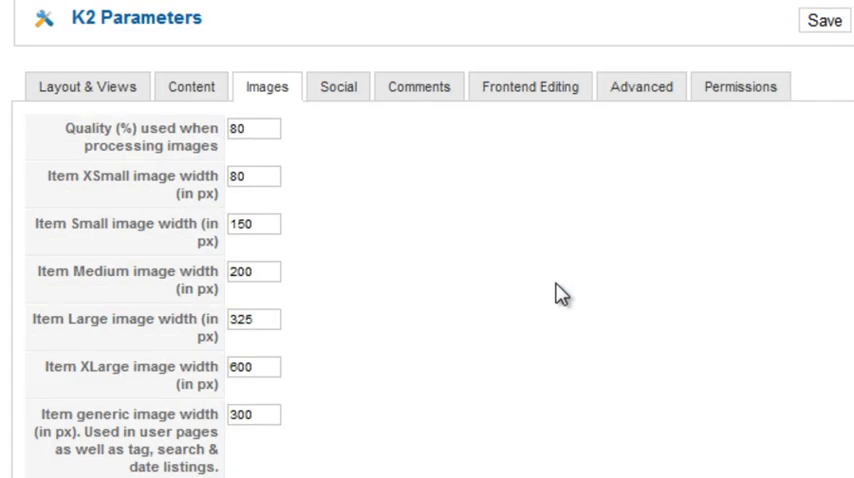
{"action": "mouse_move", "coordinate": [577, 313]}
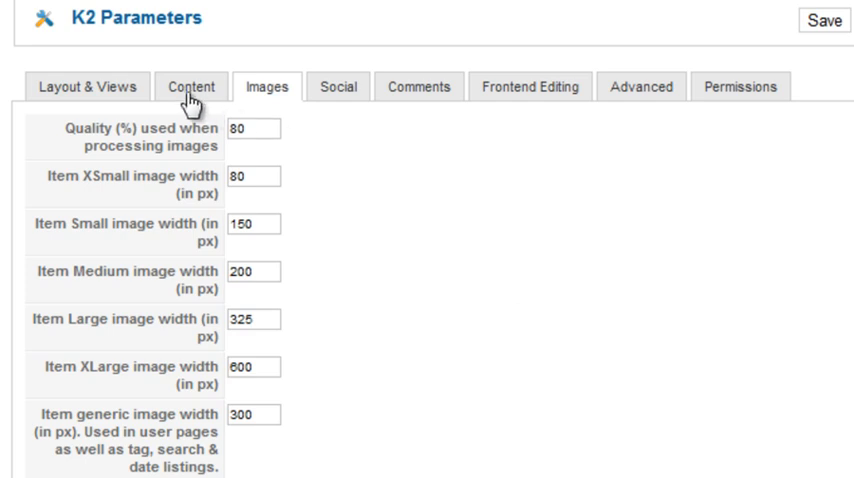
{"action": "left_click", "coordinate": [191, 95]}
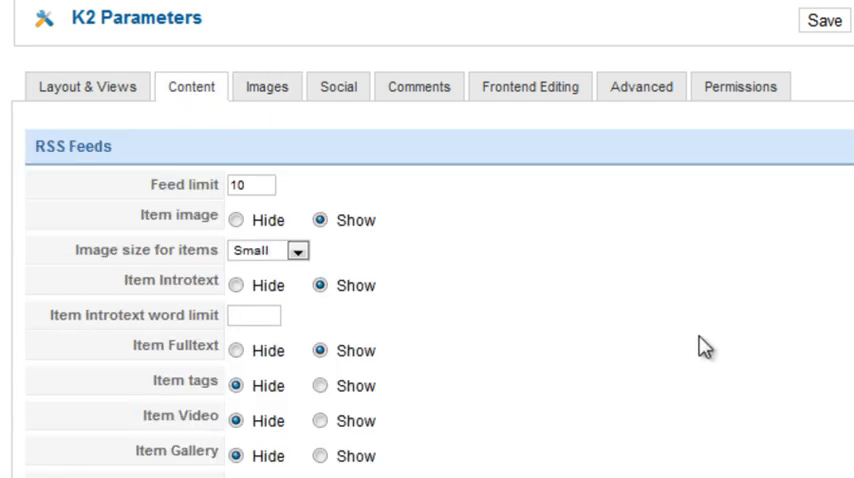
{"action": "scroll", "scroll_direction": "down", "scroll_amount": 3}
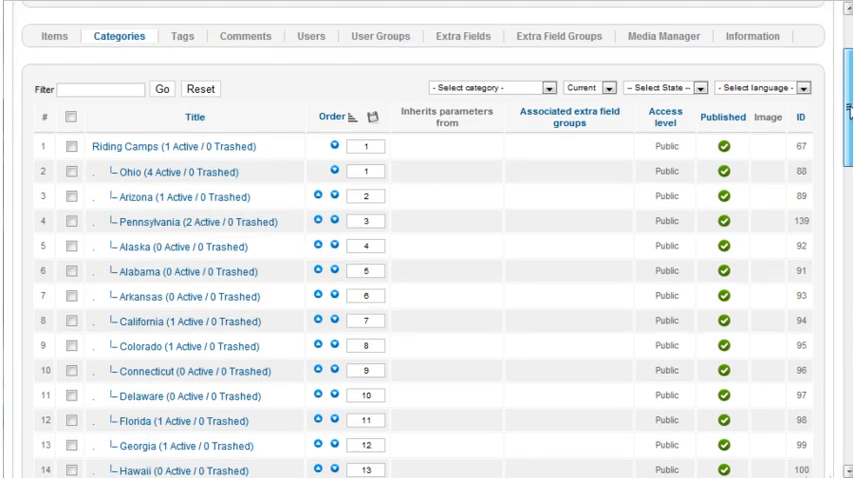
Step: Scroll through the Christian Cowgirl Devotions leading, primary, secondary and links layout grid
{"action": "scroll", "scroll_direction": "down", "scroll_amount": 3}
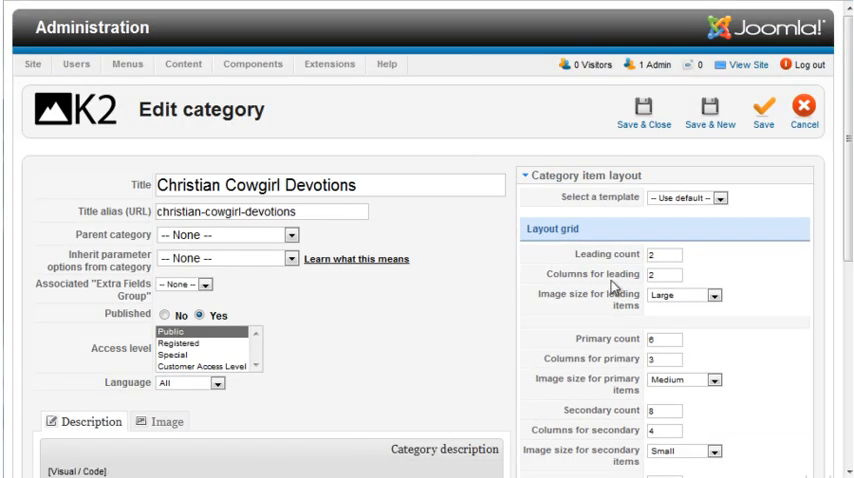
{"action": "scroll", "scroll_direction": "down", "scroll_amount": 3}
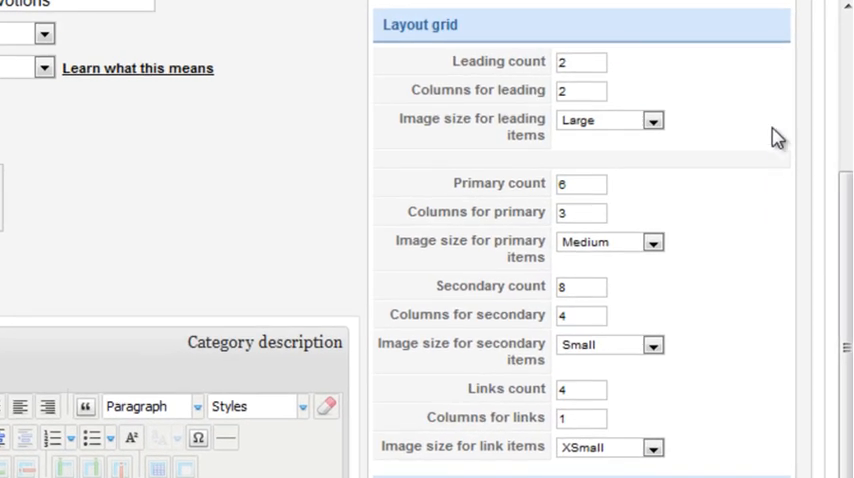
{"action": "mouse_move", "coordinate": [702, 85]}
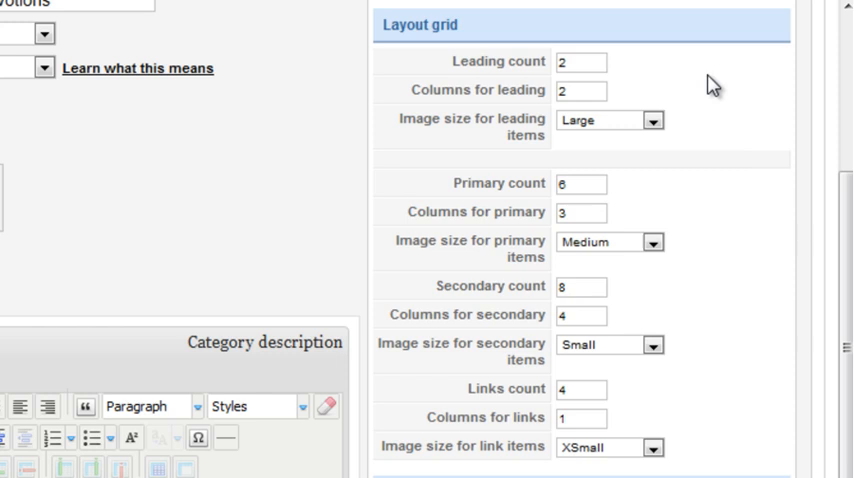
{"action": "mouse_move", "coordinate": [623, 145]}
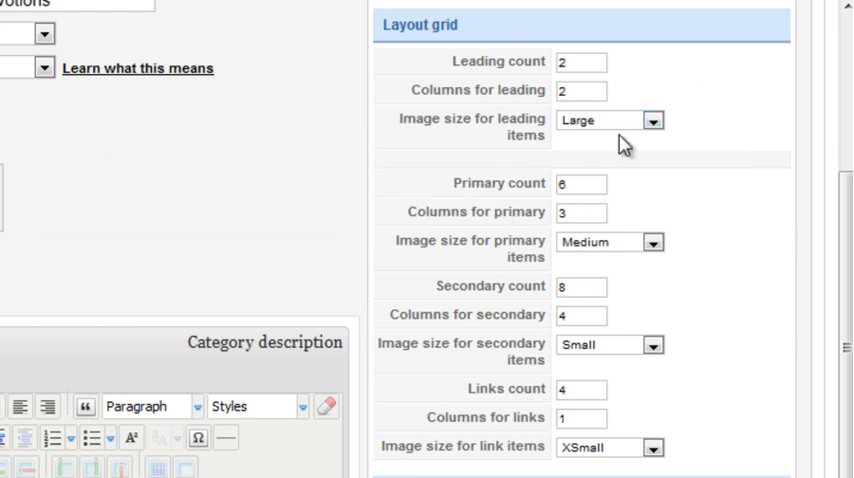
{"action": "mouse_move", "coordinate": [642, 150]}
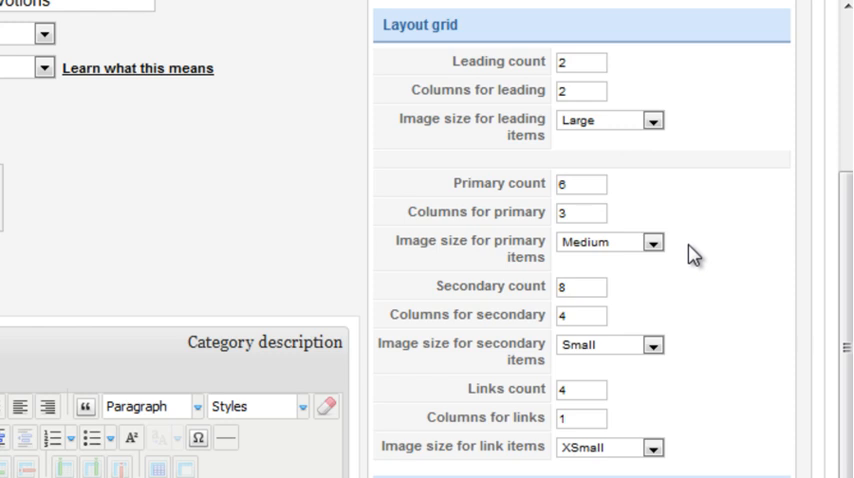
{"action": "mouse_move", "coordinate": [688, 353]}
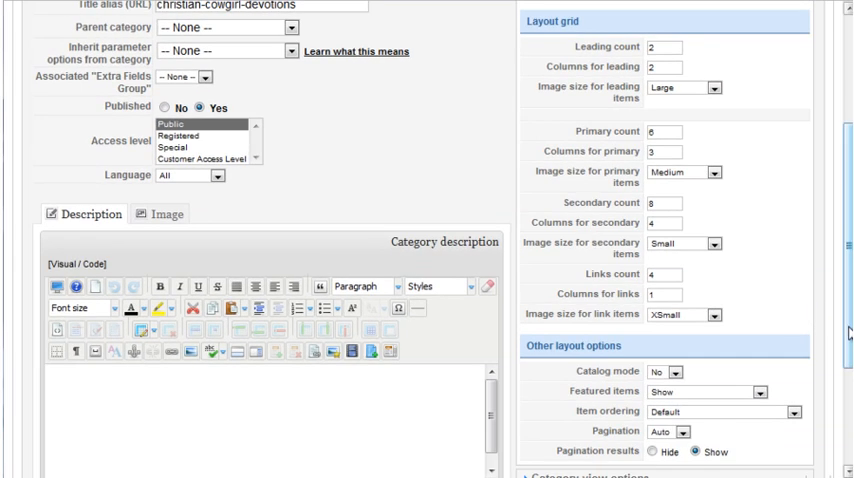
{"action": "scroll", "scroll_direction": "down", "scroll_amount": 3}
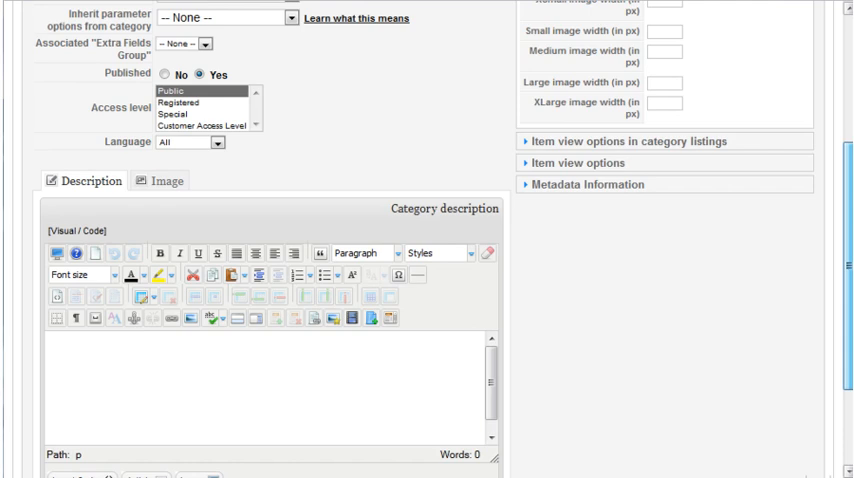
{"action": "scroll", "scroll_direction": "up", "scroll_amount": 3}
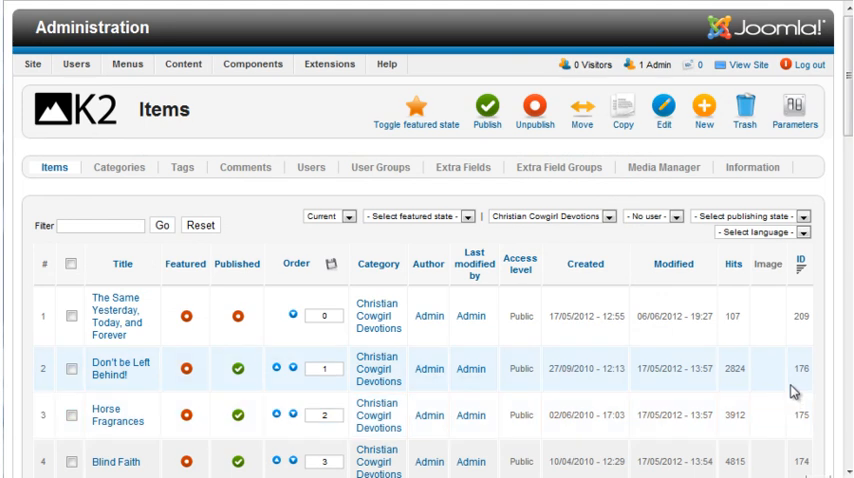
{"action": "mouse_move", "coordinate": [102, 376]}
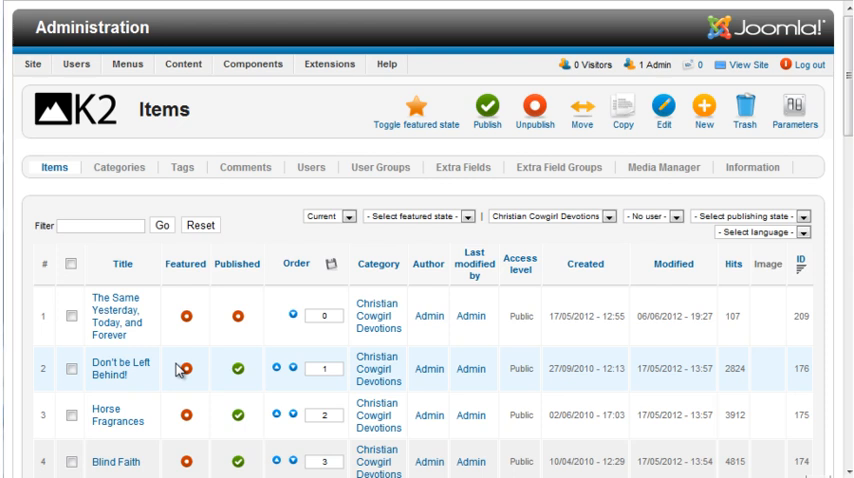
Step: Upload leftbehind-mag.jpg as the image of the 'Don't be Left Behind!' item
{"action": "left_click", "coordinate": [158, 368]}
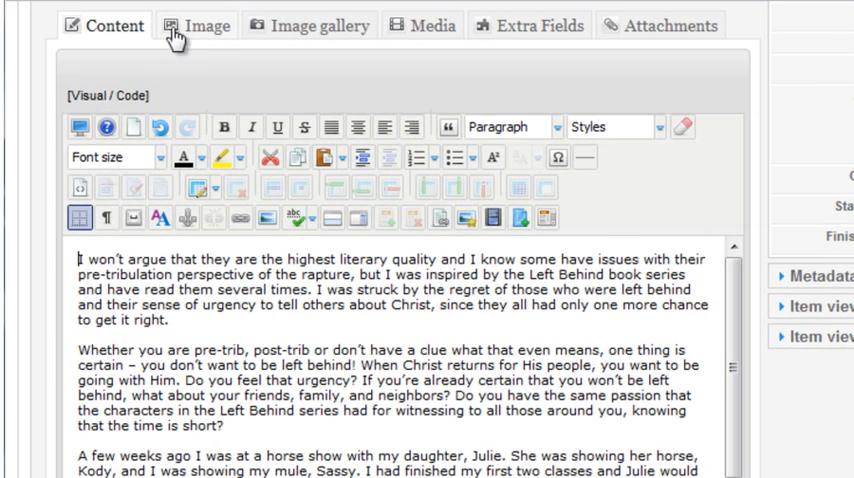
{"action": "left_click", "coordinate": [197, 25]}
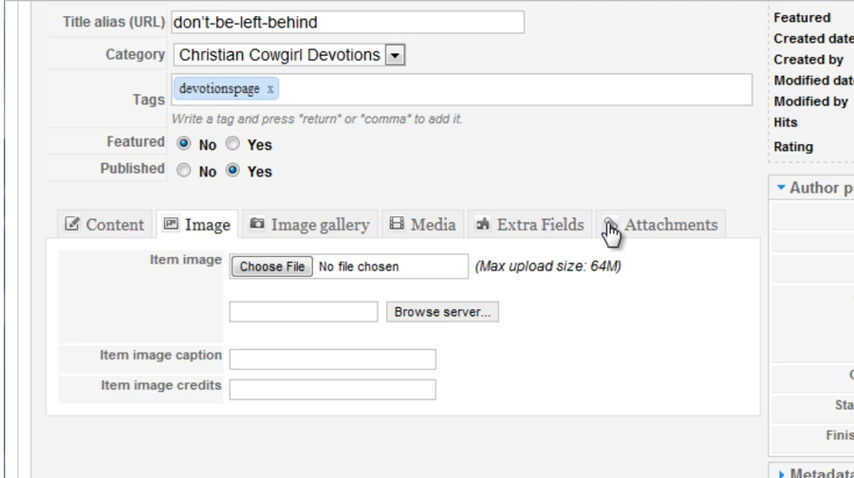
{"action": "left_click", "coordinate": [270, 266]}
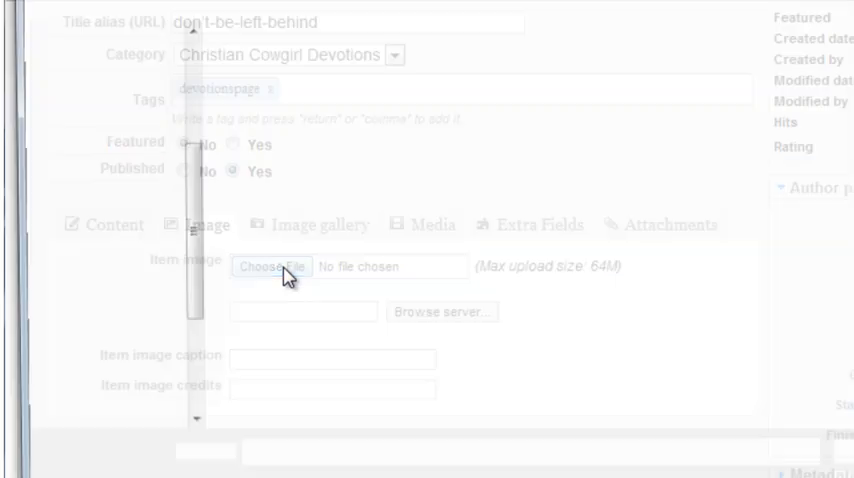
{"action": "left_click", "coordinate": [272, 266]}
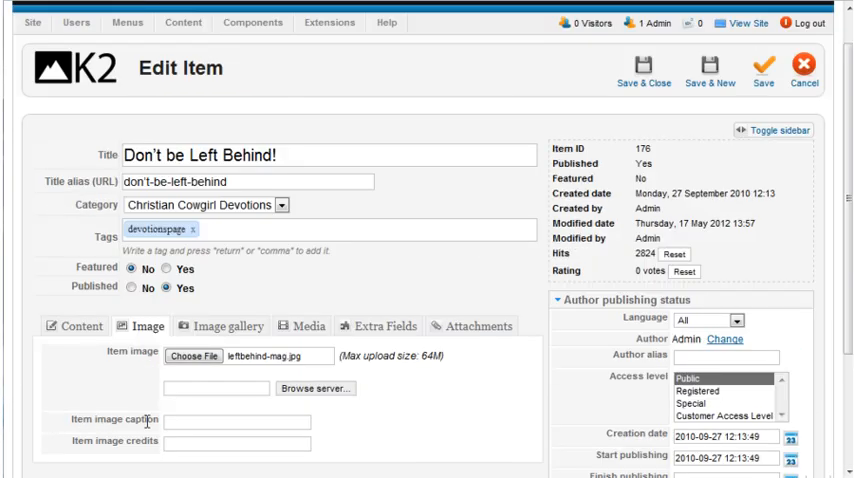
{"action": "mouse_move", "coordinate": [322, 445]}
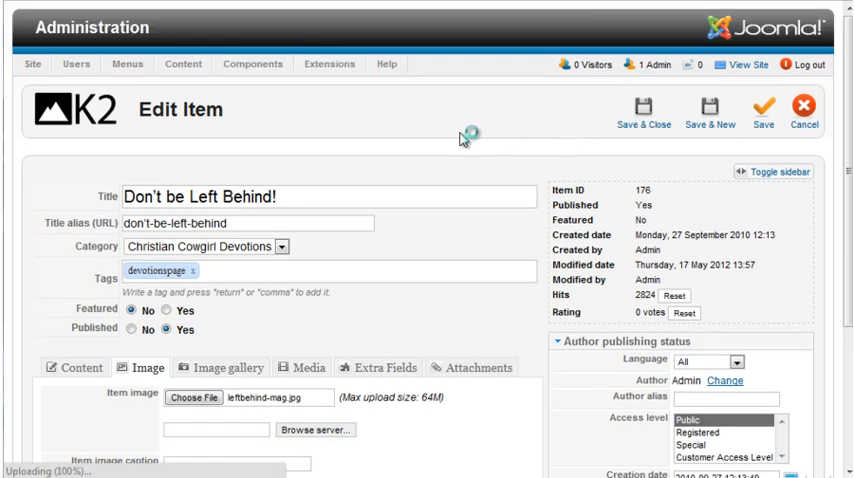
{"action": "scroll", "scroll_direction": "down", "scroll_amount": 3}
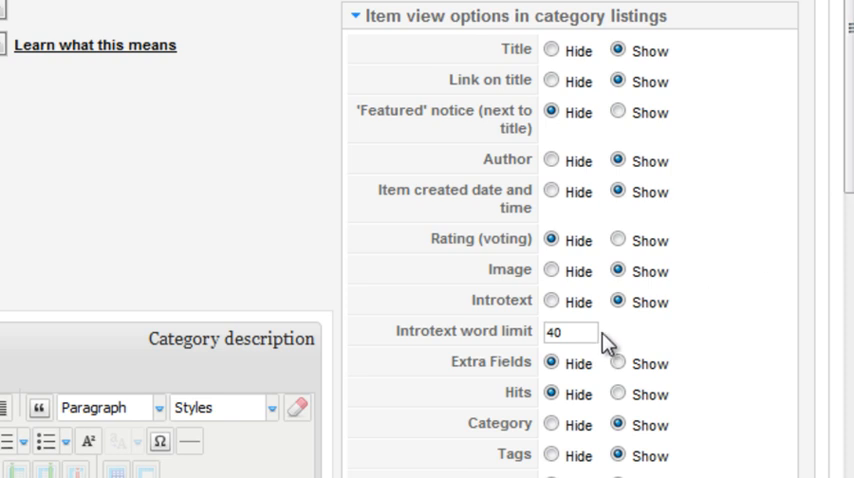
Step: Set the category listings Introtext word limit to 40
{"action": "left_click", "coordinate": [571, 333]}
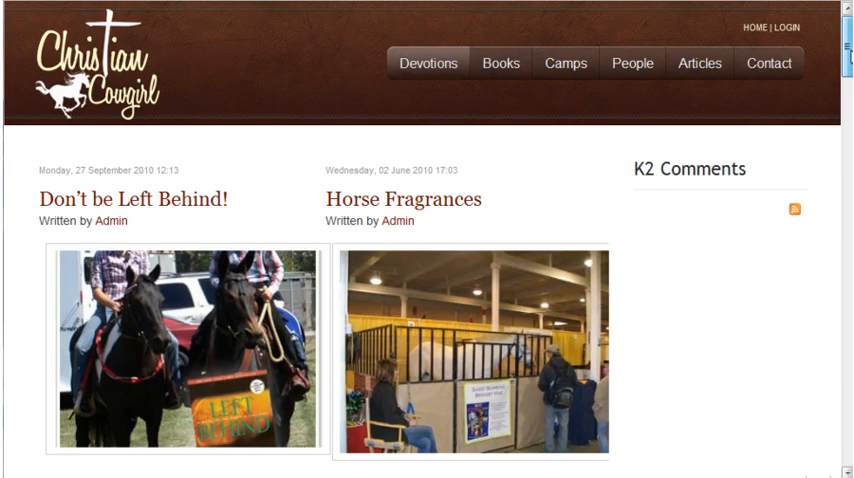
Step: Scroll down the Devotions page through the three- and four-column grids with shortened intros
{"action": "scroll", "scroll_direction": "down", "scroll_amount": 3}
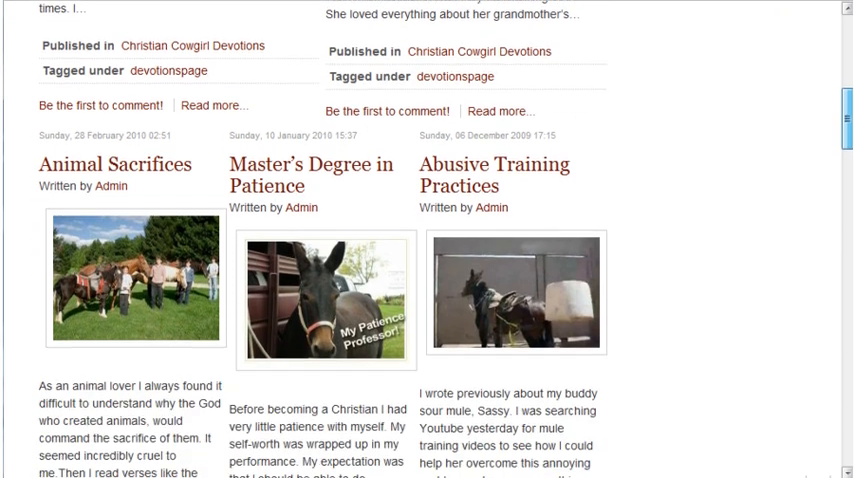
{"action": "scroll", "scroll_direction": "down", "scroll_amount": 3}
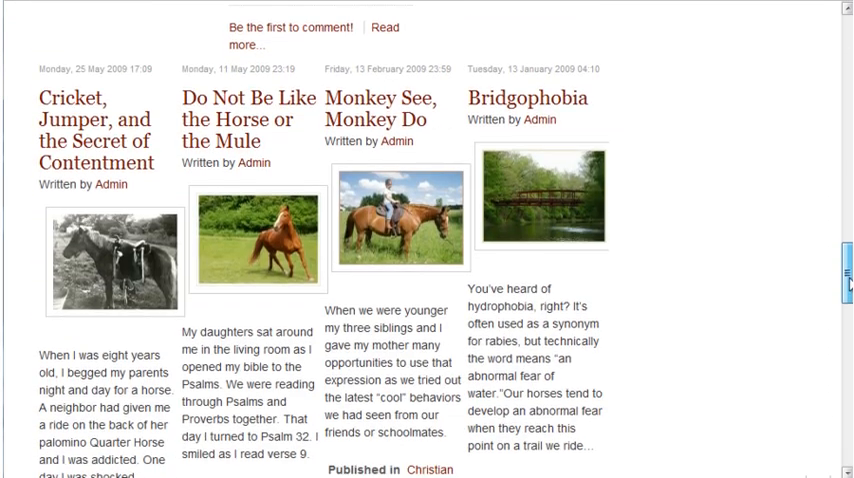
{"action": "scroll", "scroll_direction": "down", "scroll_amount": 3}
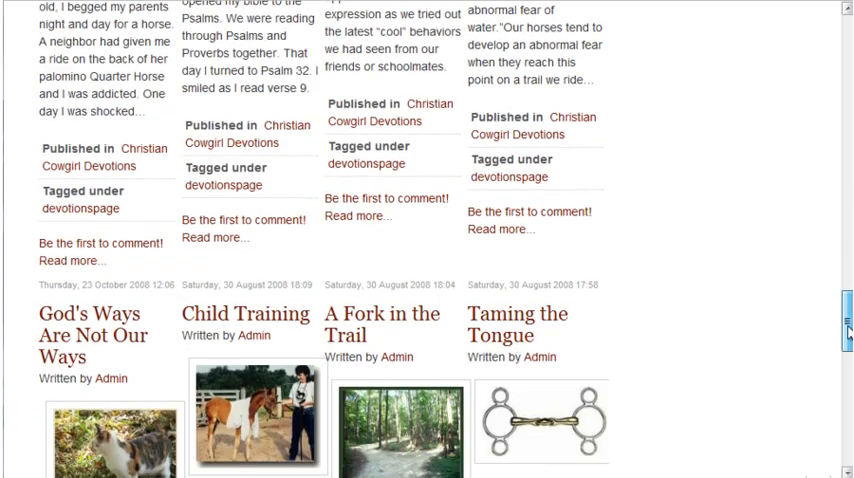
{"action": "scroll", "scroll_direction": "down", "scroll_amount": 3}
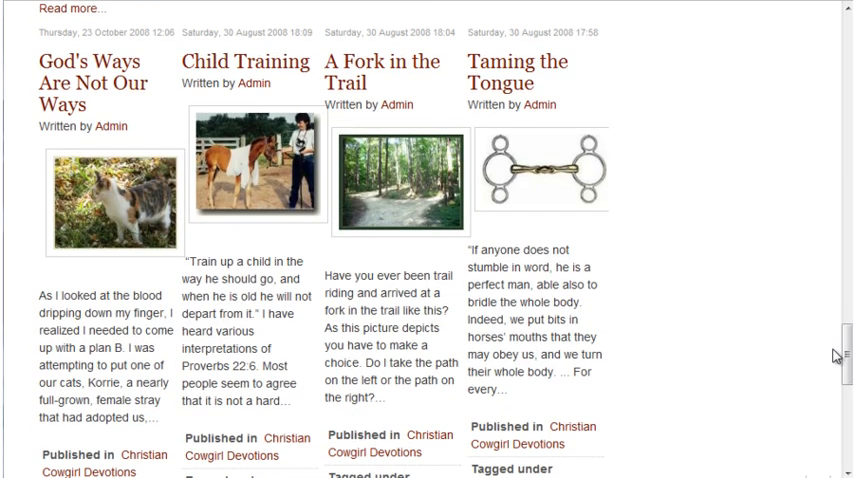